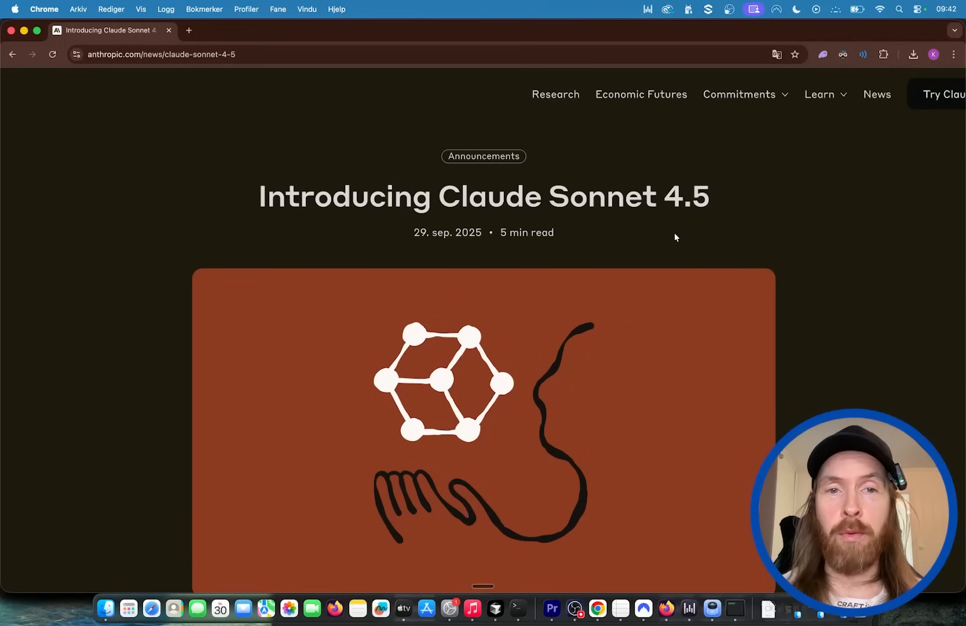
# Scroll the Claude chat and highlight the claim about the best coding model.
pyautogui.scroll(-3)
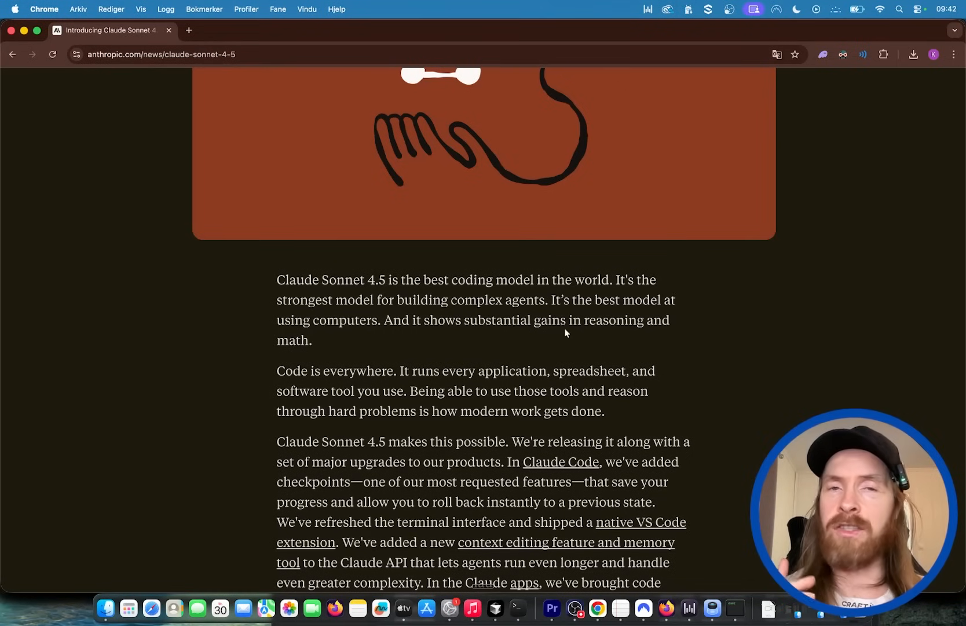
pyautogui.scroll(-3)
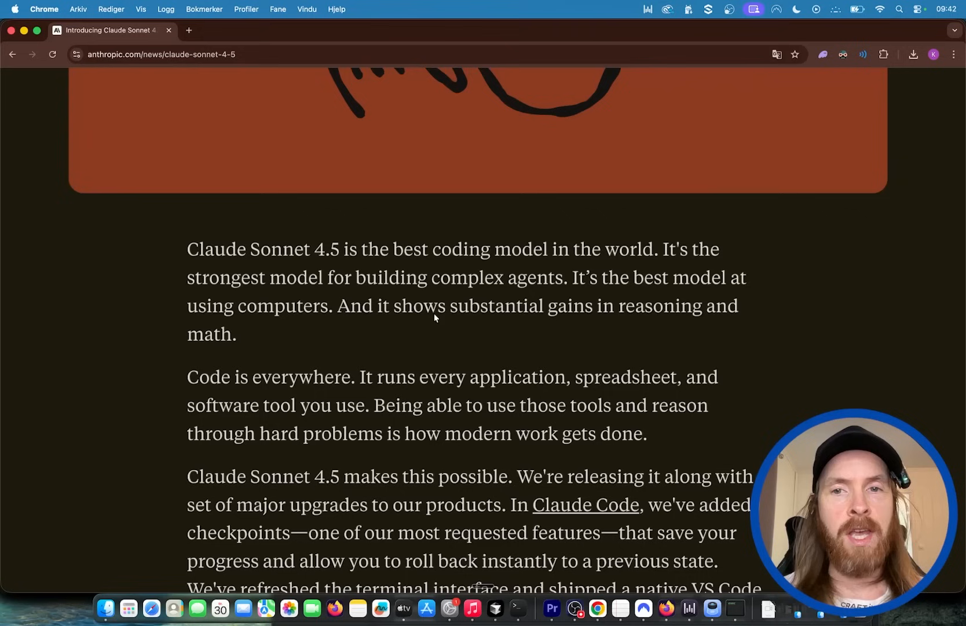
pyautogui.moveTo(360, 240)
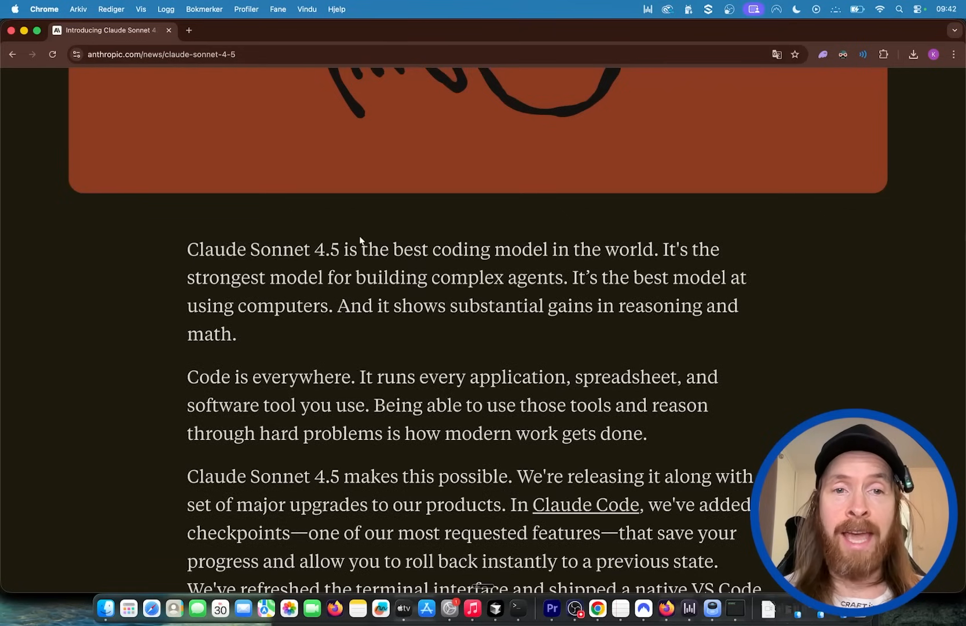
pyautogui.moveTo(187, 249); pyautogui.dragTo(603, 249)
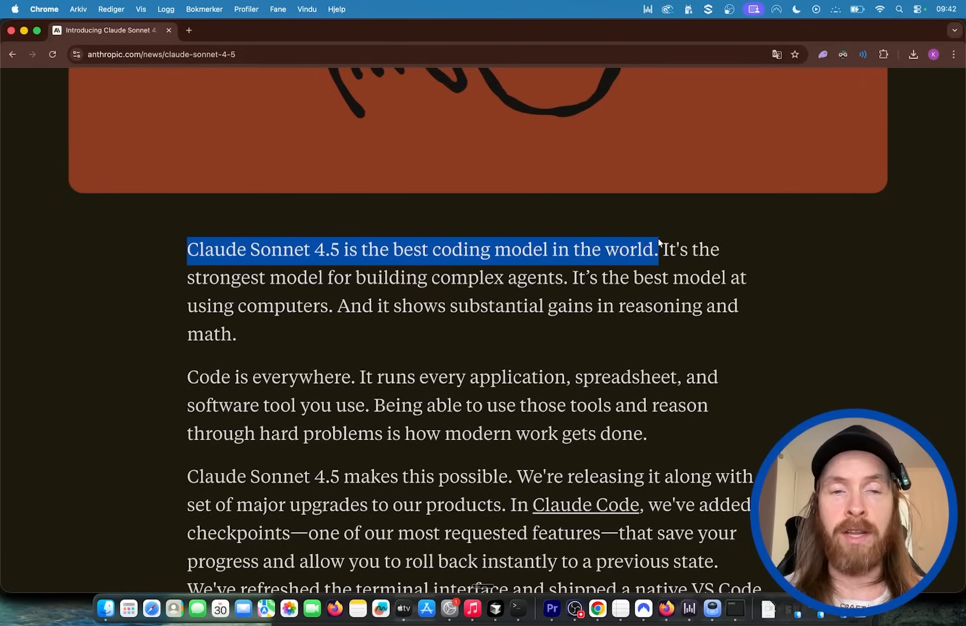
pyautogui.click(552, 364)
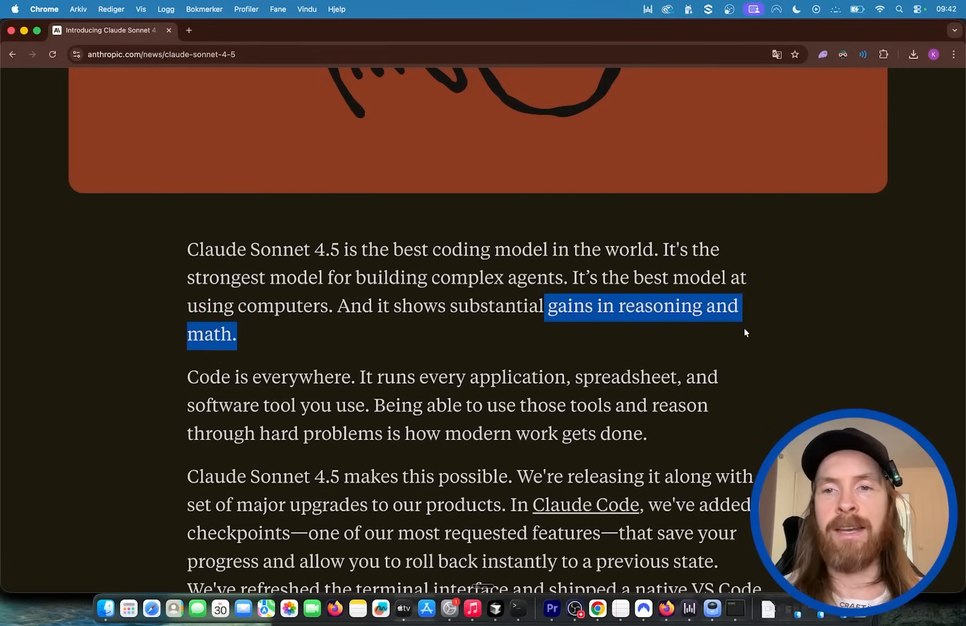
# Scroll to the prompt and highlight its request to build an app from the docs.
pyautogui.scroll(-3)
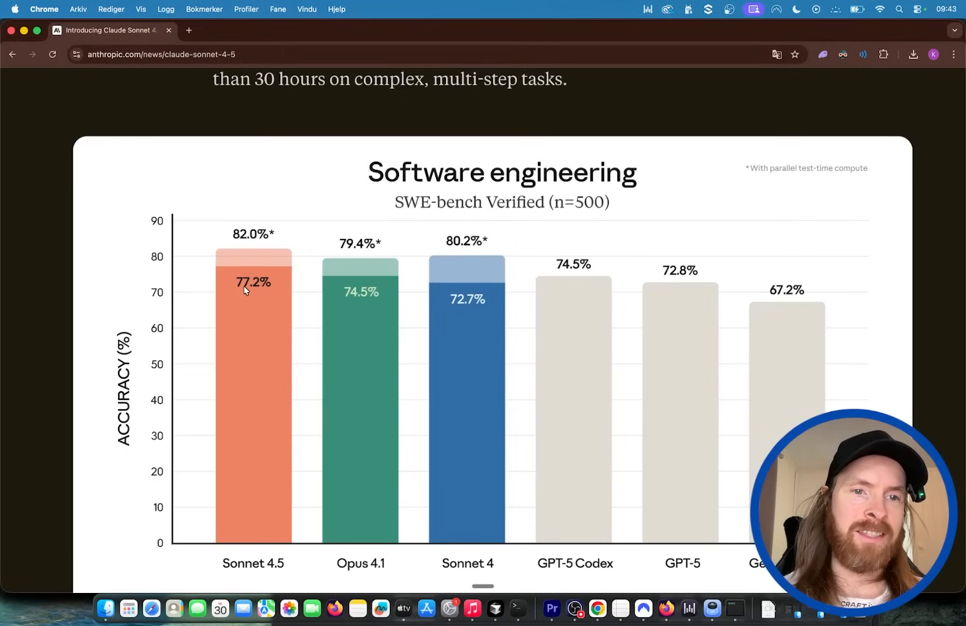
pyautogui.scroll(-3)
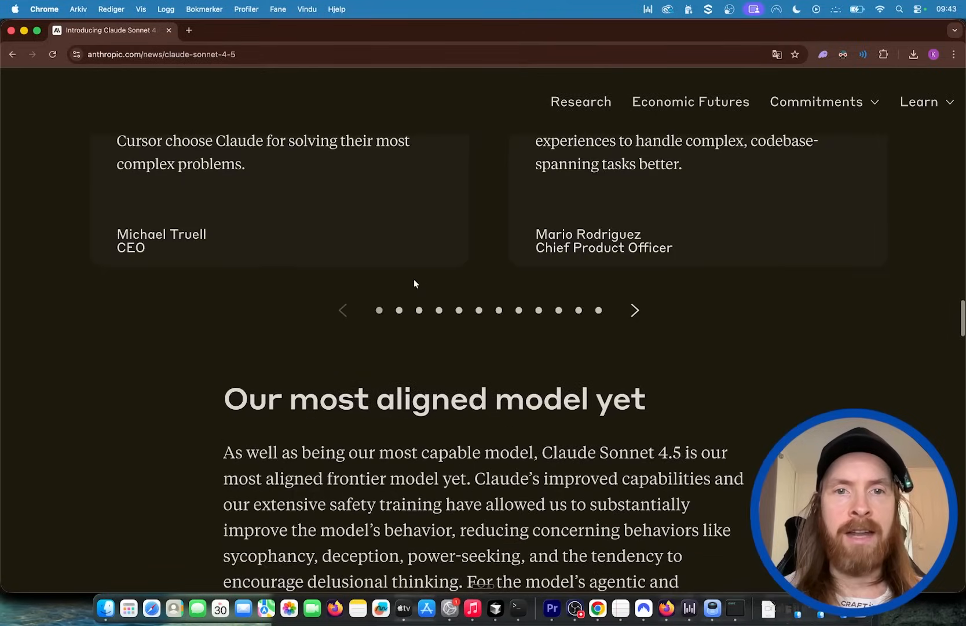
pyautogui.scroll(-3)
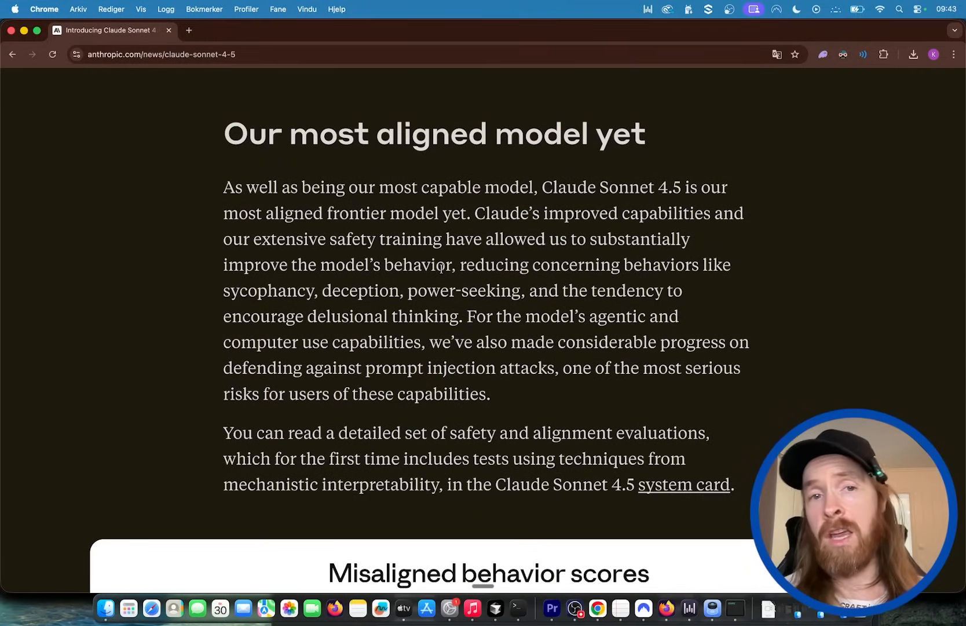
pyautogui.scroll(-3)
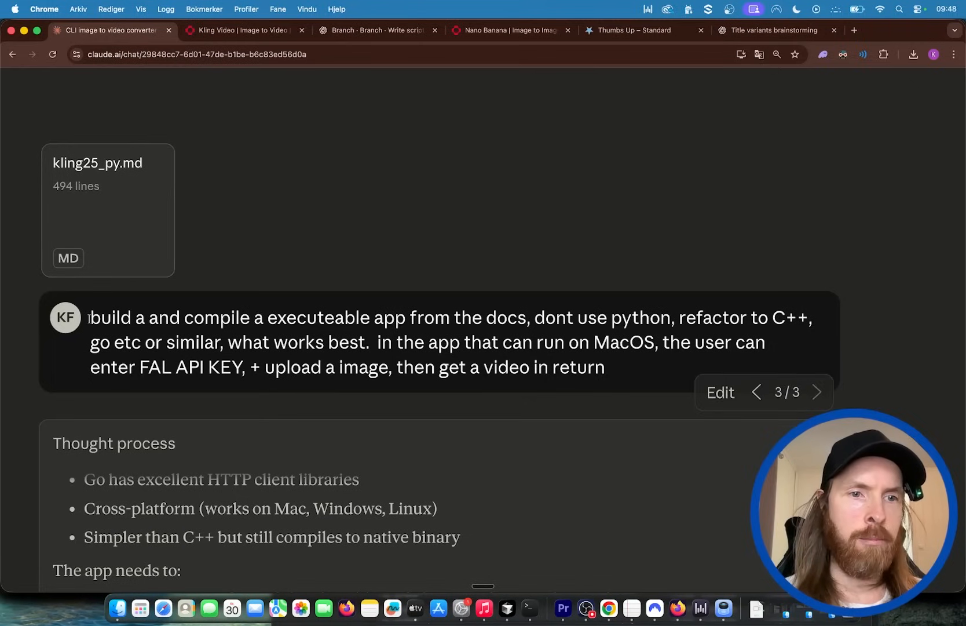
pyautogui.moveTo(89, 318); pyautogui.dragTo(370, 317)
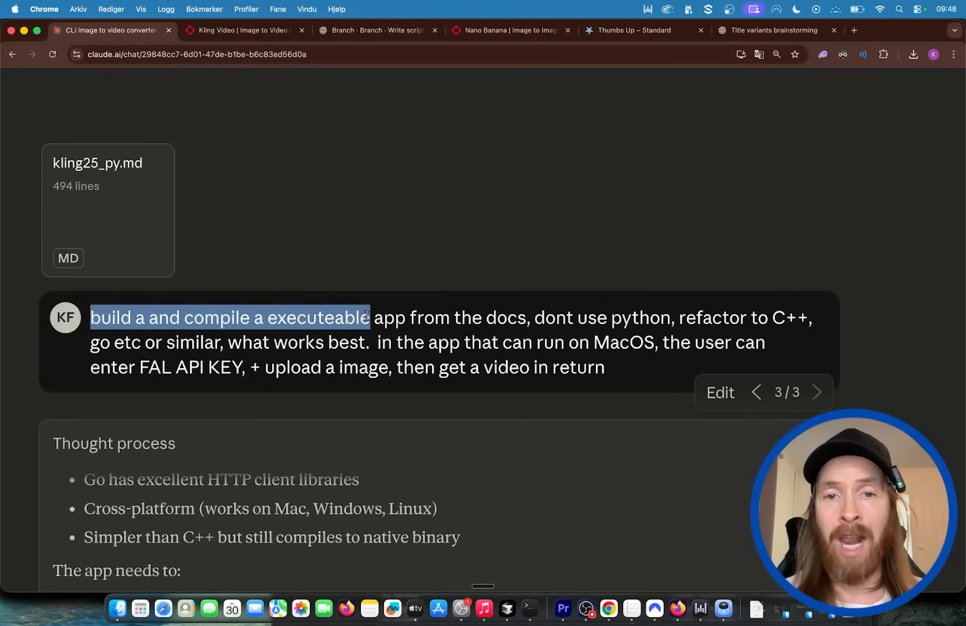
pyautogui.moveTo(370, 318); pyautogui.dragTo(521, 319)
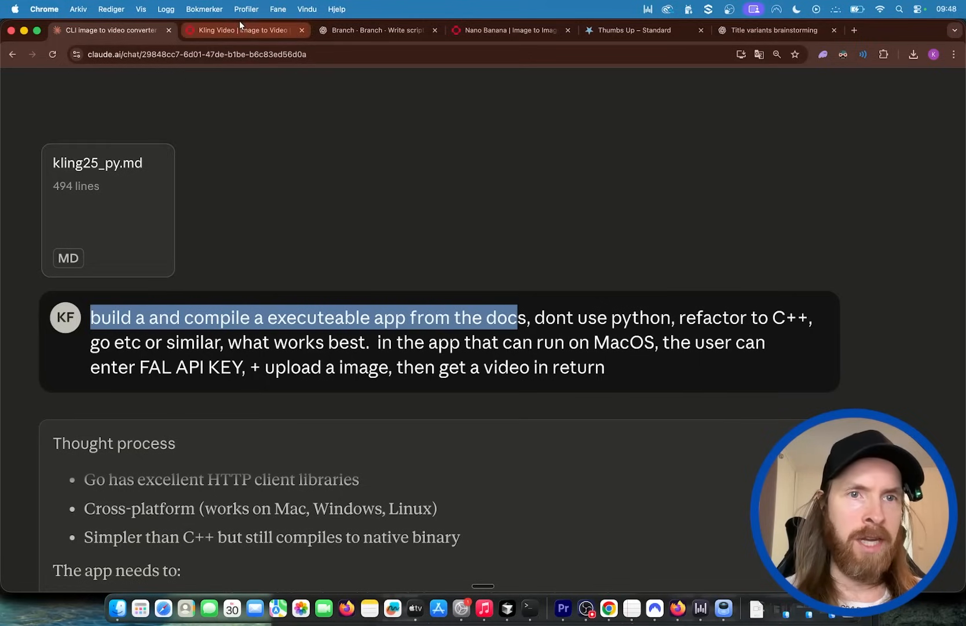
# Check the Kling API docs tab, then highlight the no-Python and best-language instructions.
pyautogui.click(240, 29)
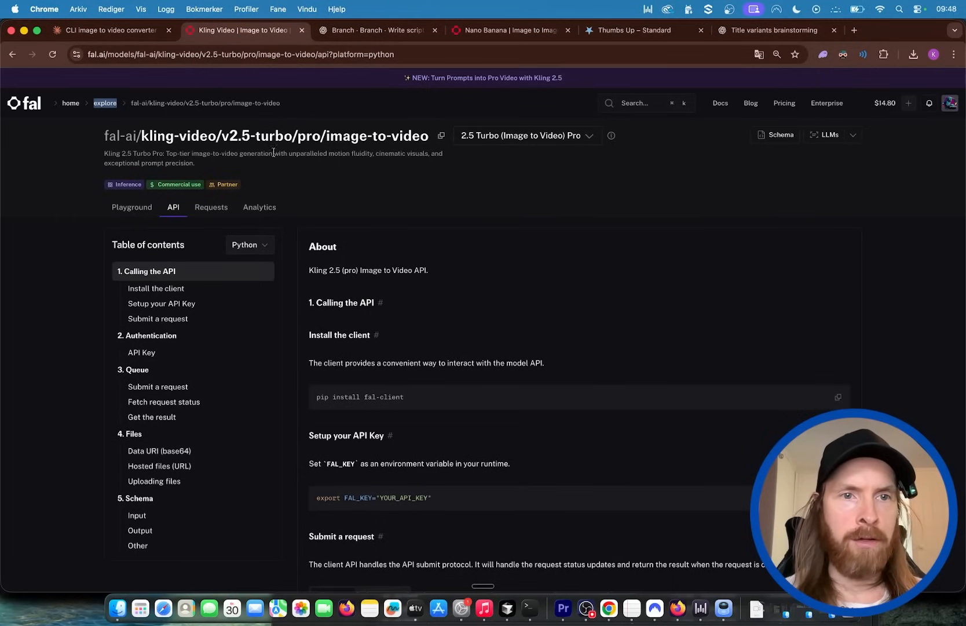
pyautogui.click(111, 30)
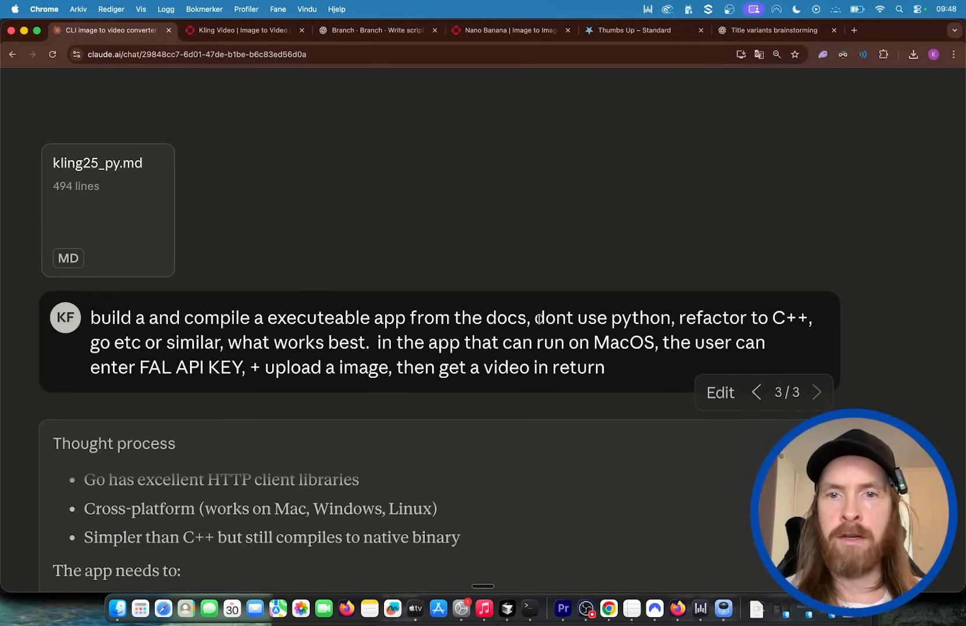
pyautogui.moveTo(534, 318); pyautogui.dragTo(813, 317)
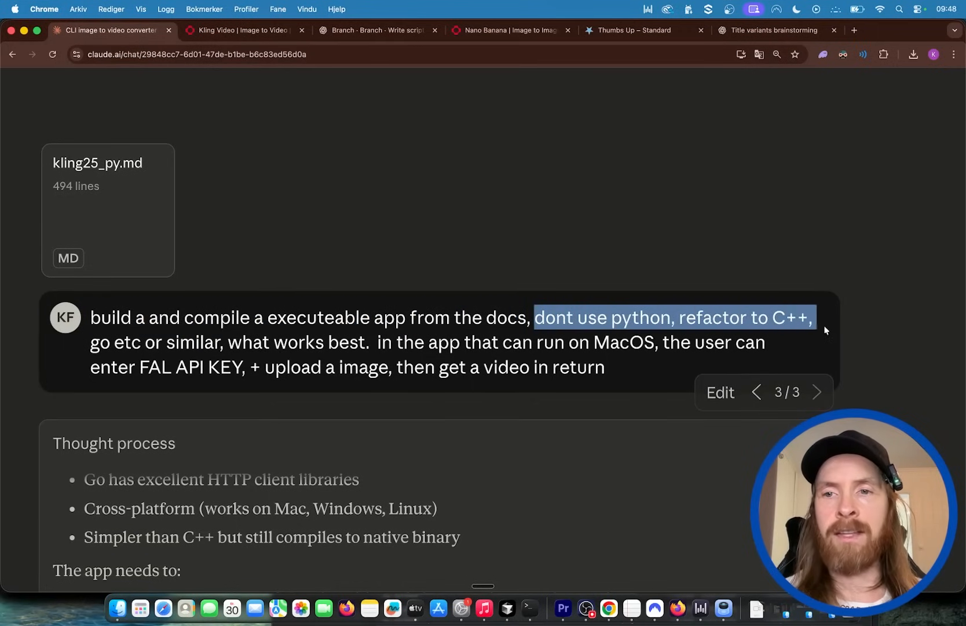
pyautogui.moveTo(813, 318); pyautogui.dragTo(225, 342)
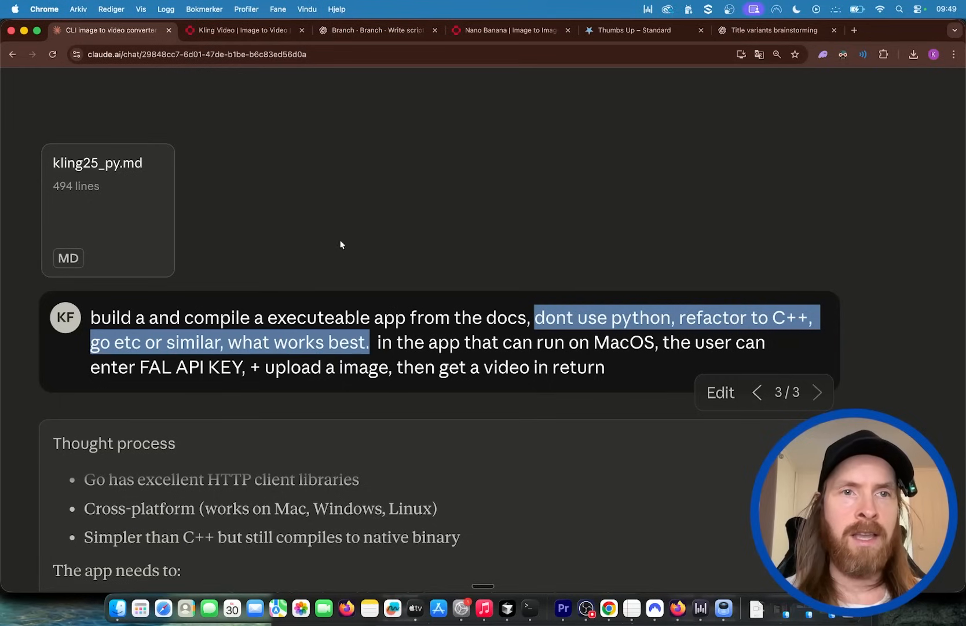
pyautogui.click(240, 30)
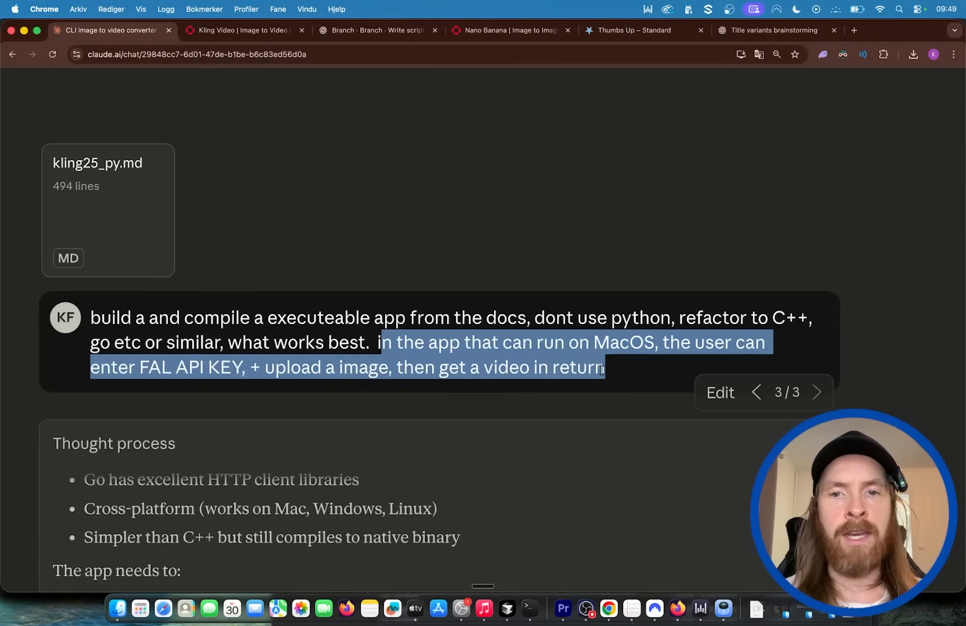
# Scroll down to the Go app summary and switch to Cursor.
pyautogui.scroll(-3)
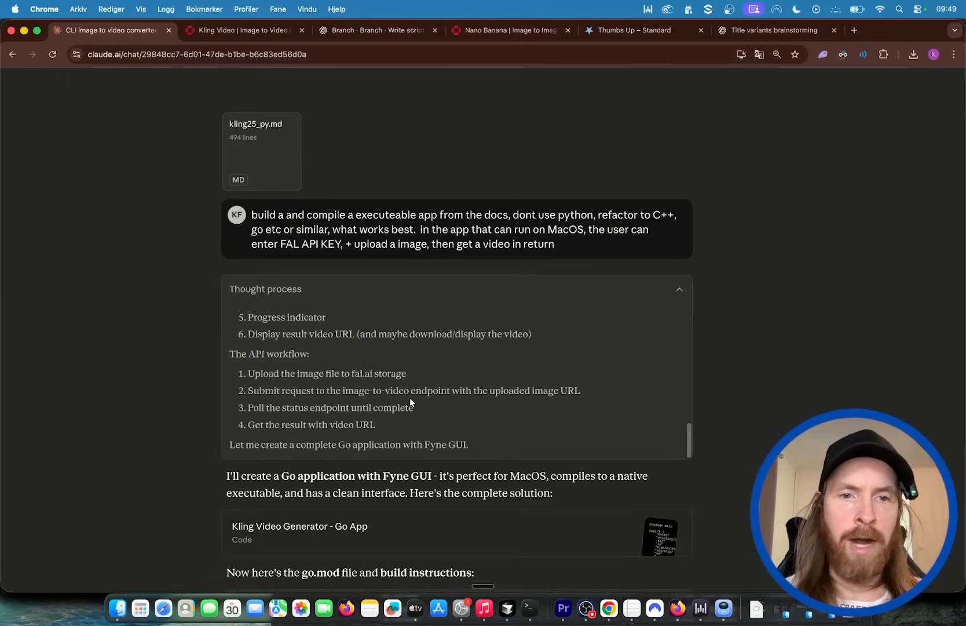
pyautogui.scroll(-3)
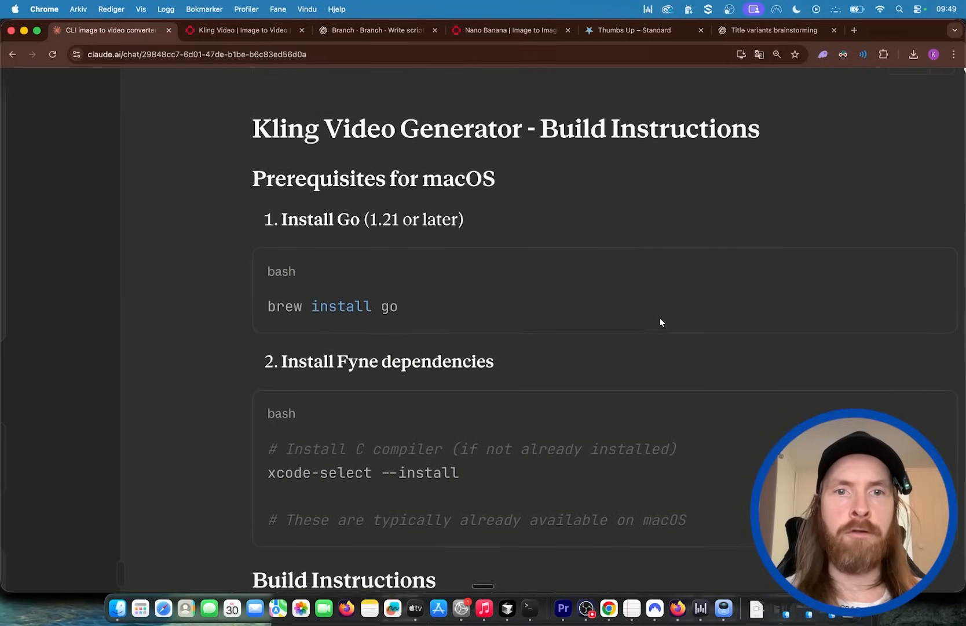
pyautogui.scroll(-3)
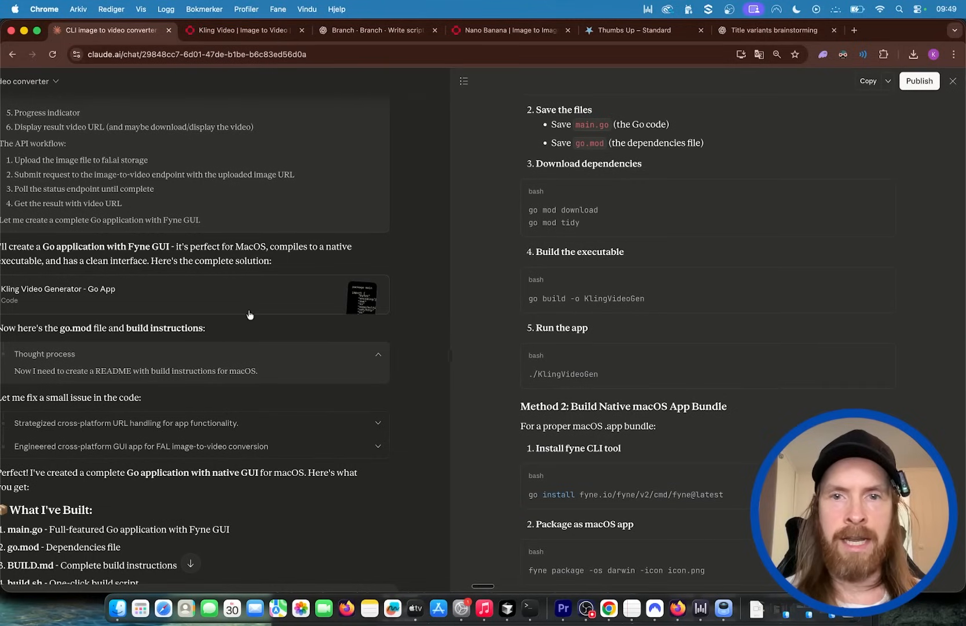
pyautogui.scroll(-3)
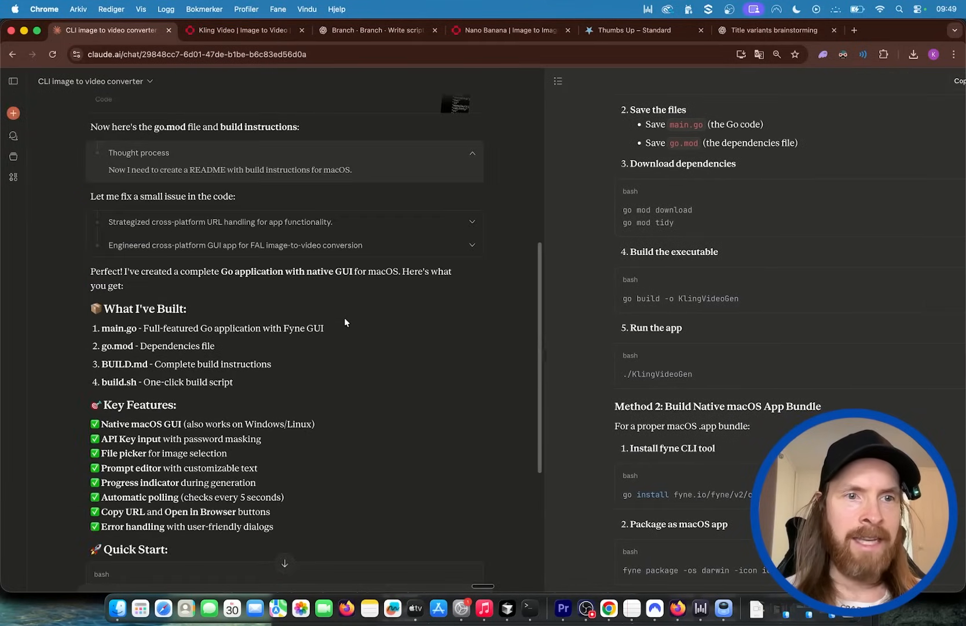
pyautogui.moveTo(506, 608)
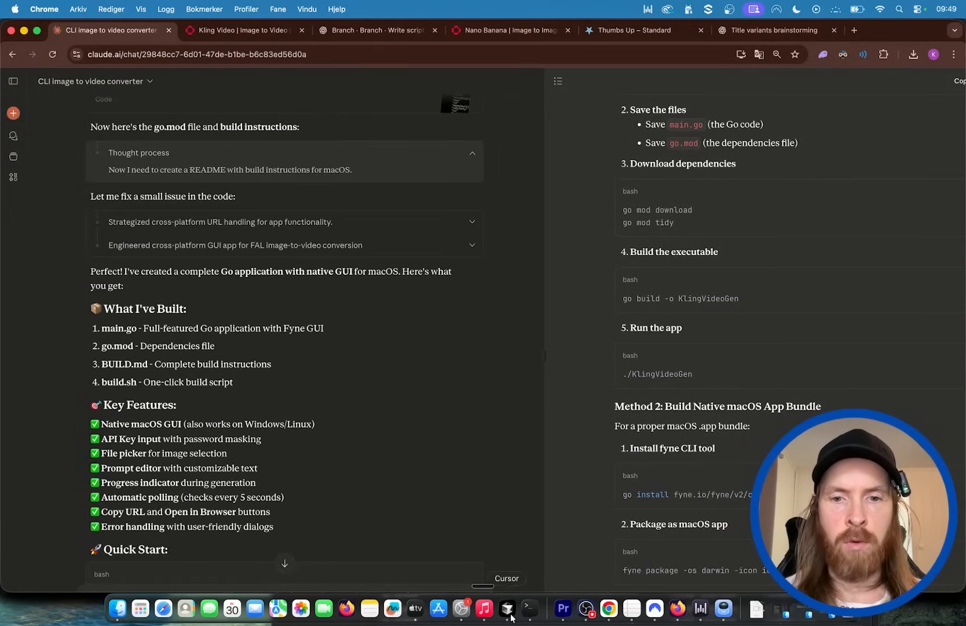
pyautogui.click(507, 614)
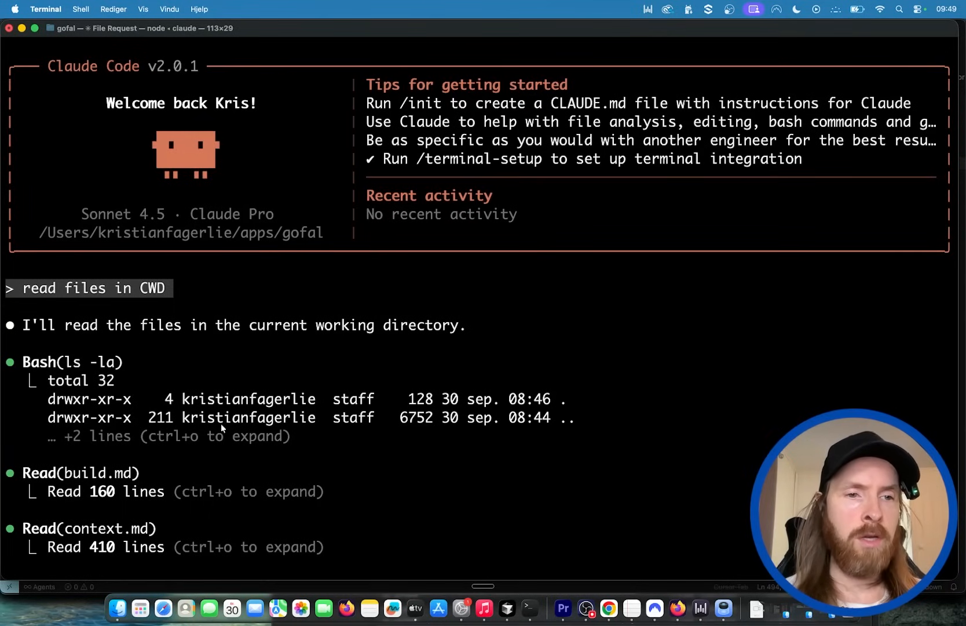
pyautogui.moveTo(275, 355)
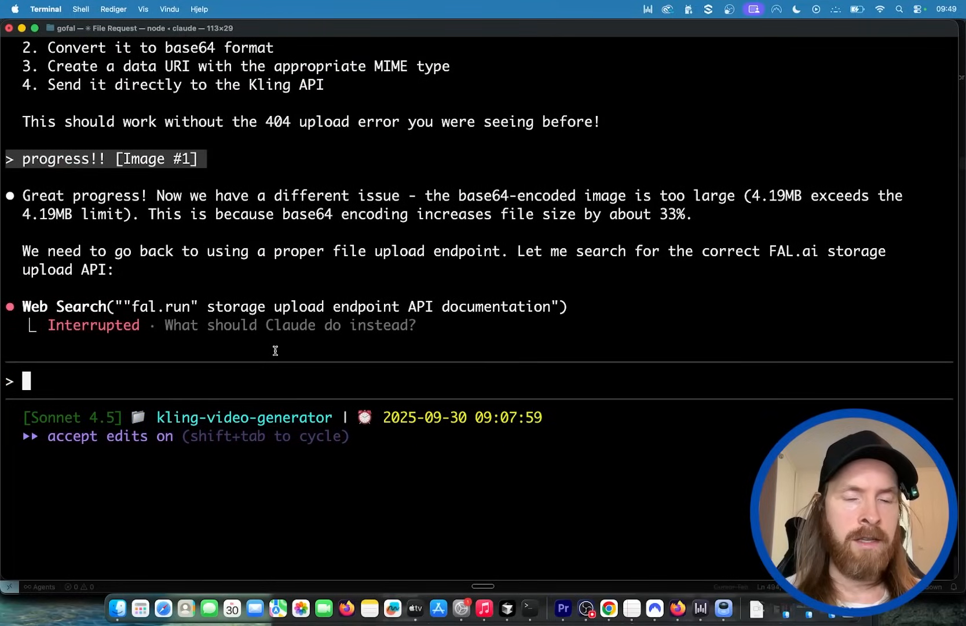
# Enter /m in the interrupted Claude Code session in Terminal.
pyautogui.write('/m')
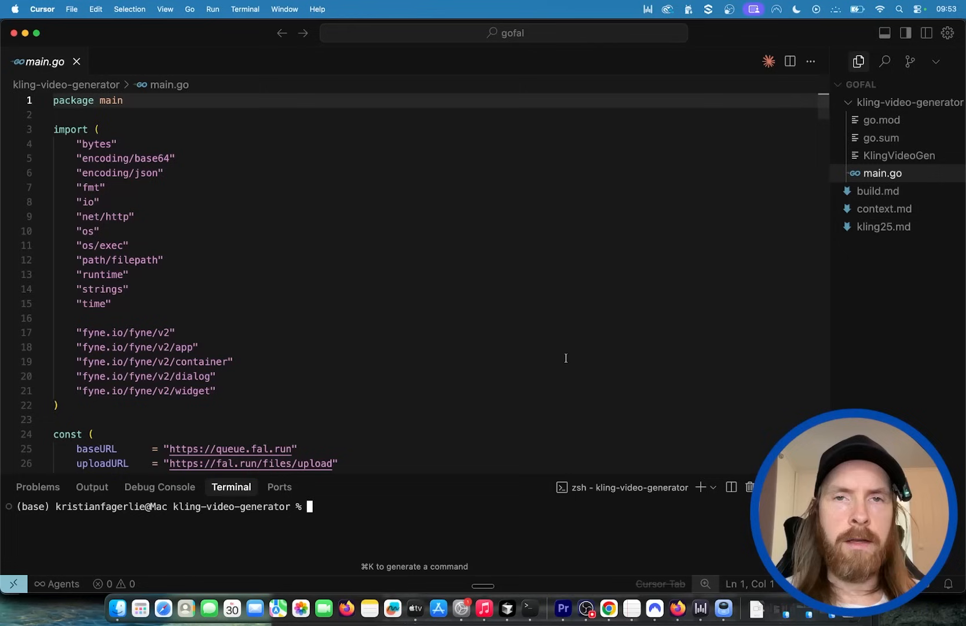
# Scroll through main.go and run ./KlingVideoGen from Cursor's terminal.
pyautogui.scroll(-3)
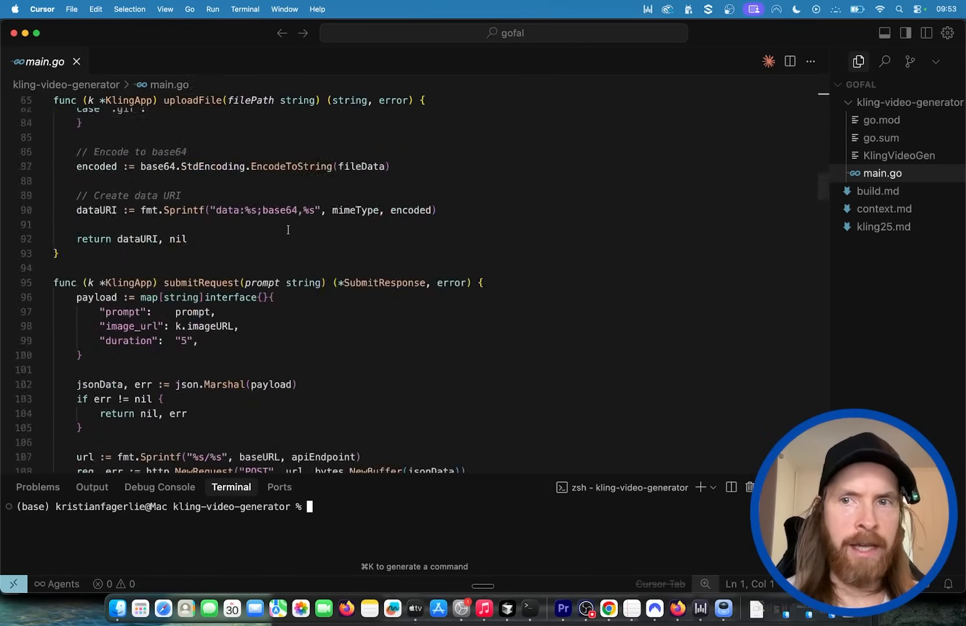
pyautogui.scroll(-3)
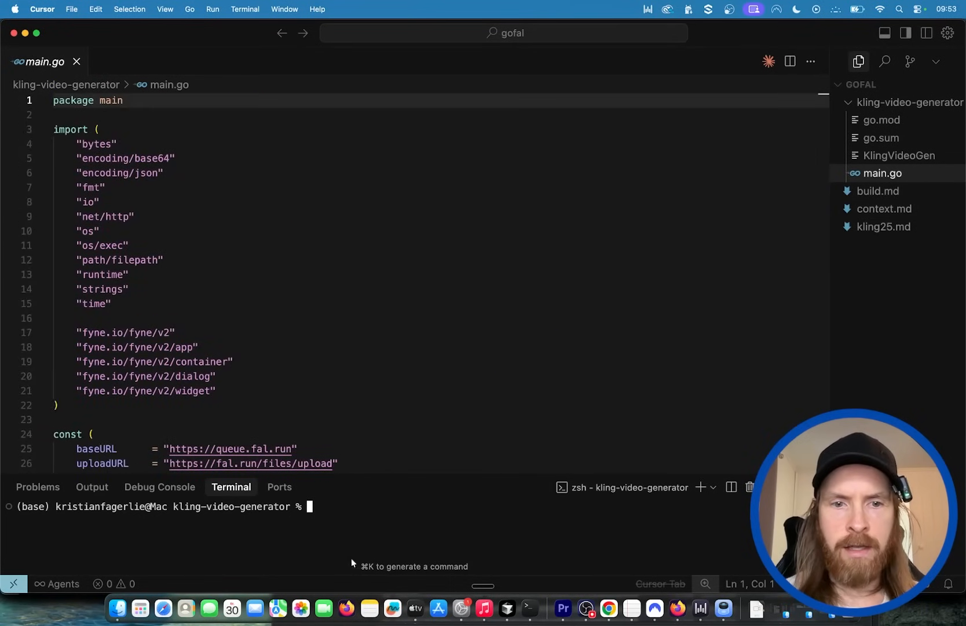
pyautogui.write('./KlingVideoGen')
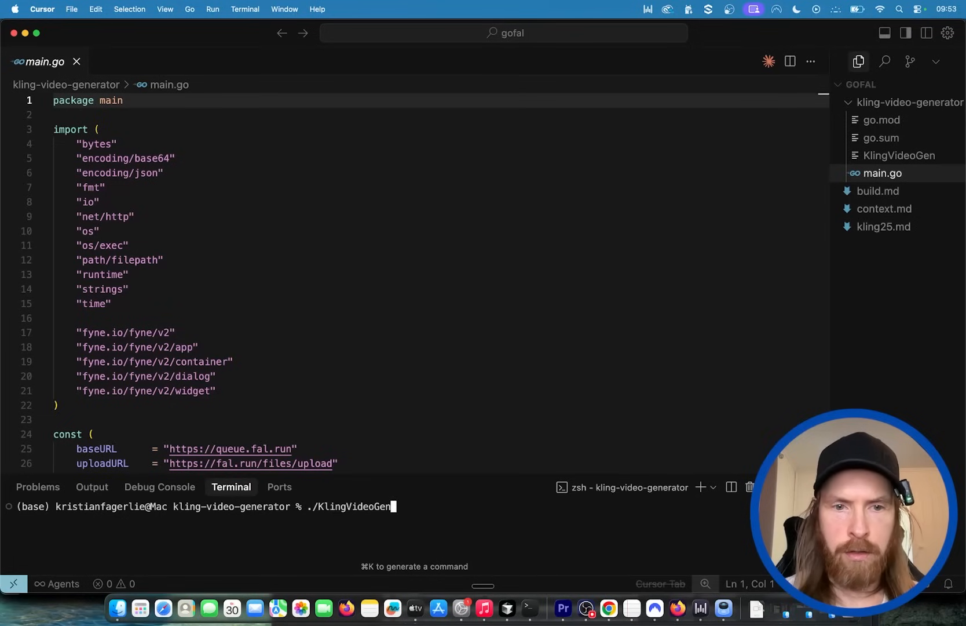
pyautogui.moveTo(351, 507)
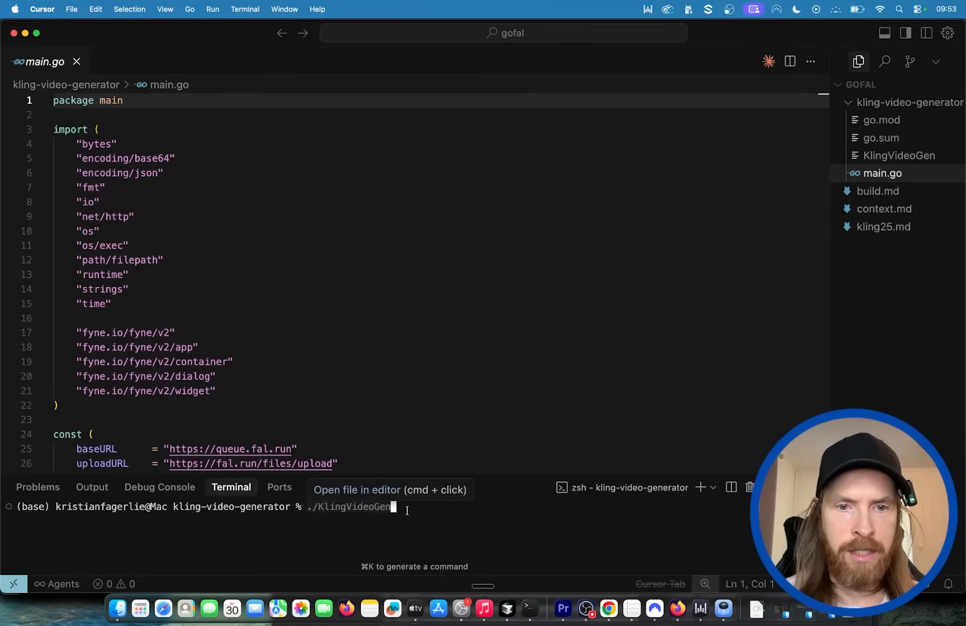
pyautogui.press('Return')
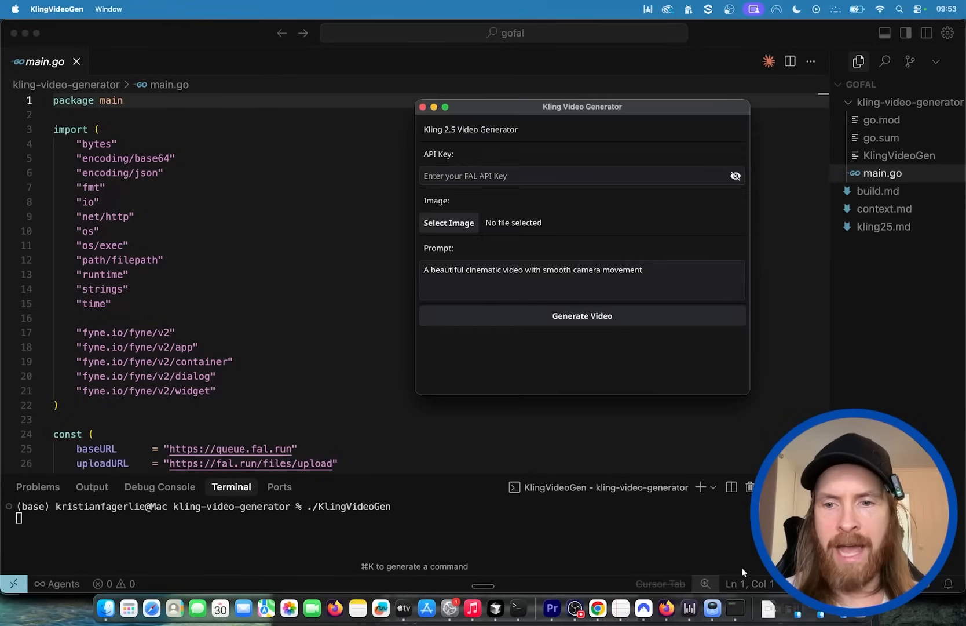
# Move the generator window left, select imagen4_1_1759130336608.png, and start video generation.
pyautogui.moveTo(581, 107); pyautogui.dragTo(413, 123)
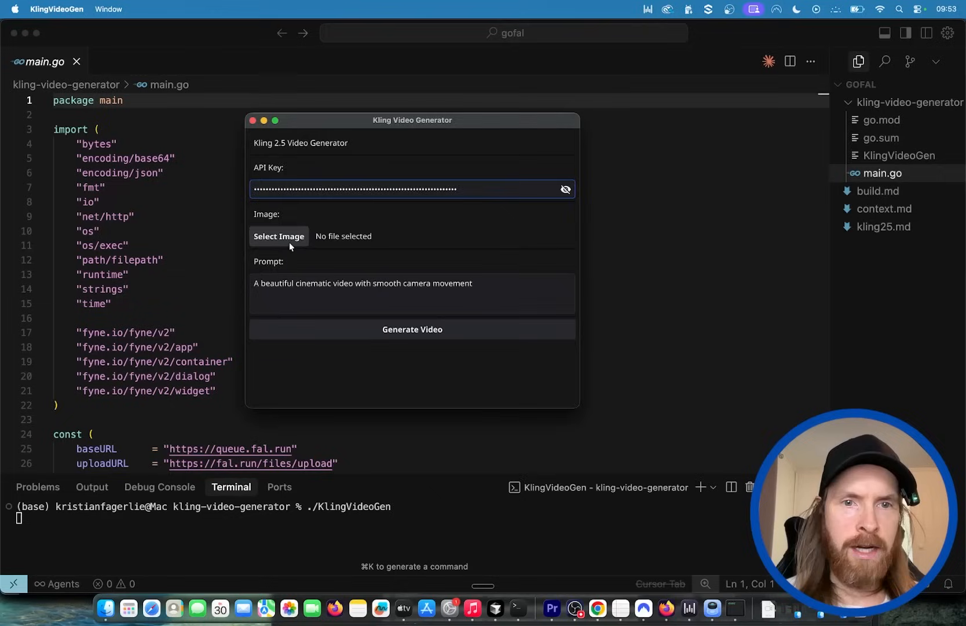
pyautogui.click(279, 240)
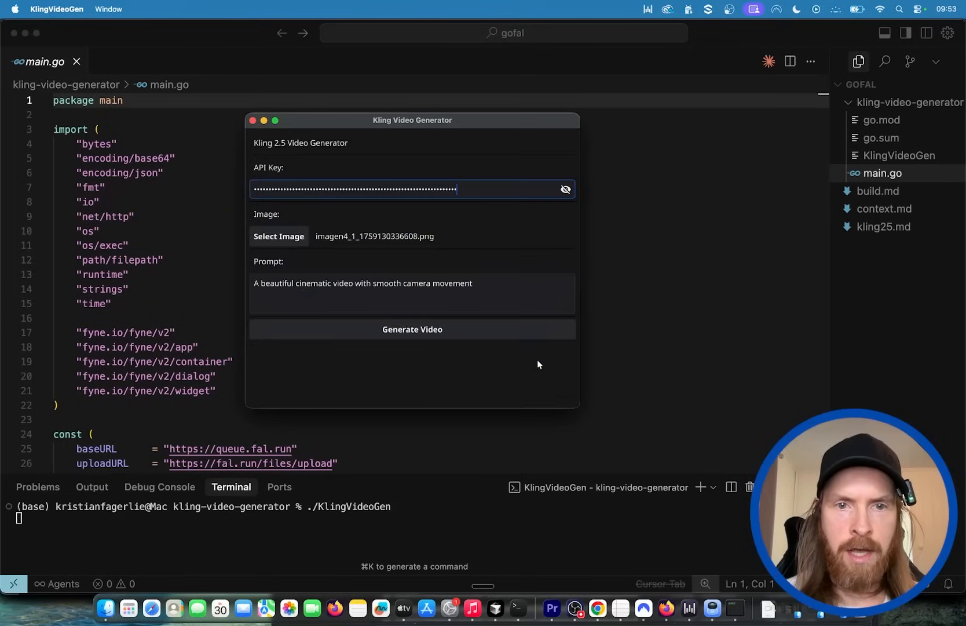
pyautogui.click(364, 283)
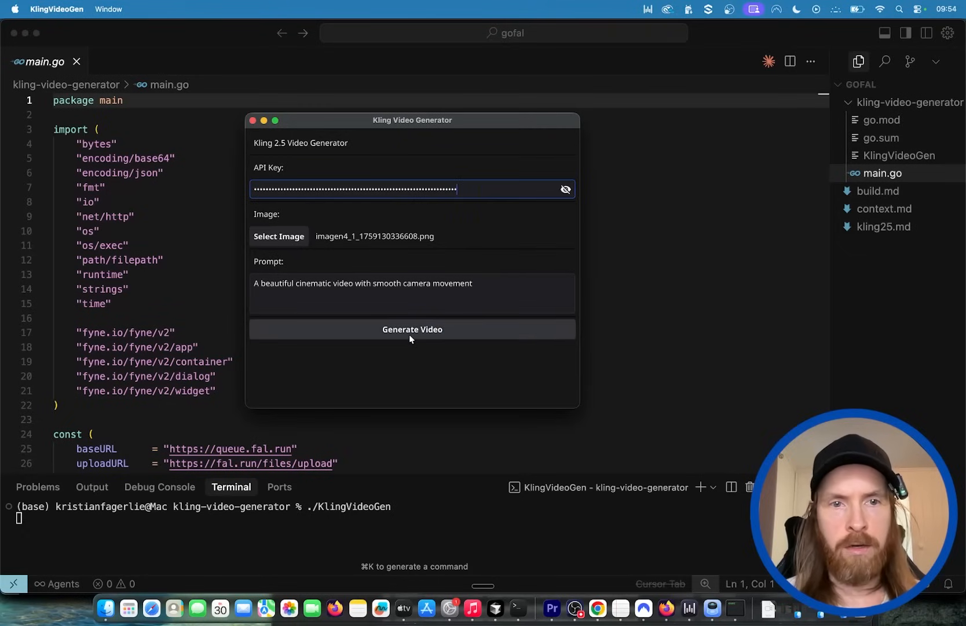
pyautogui.click(412, 329)
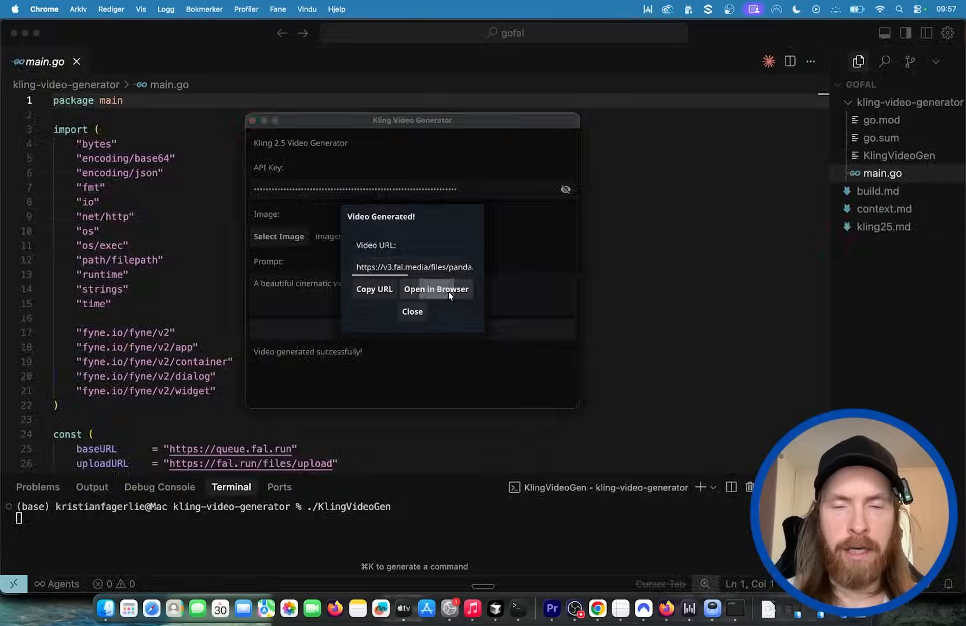
# Open the generated video's result URL in the browser.
pyautogui.click(436, 293)
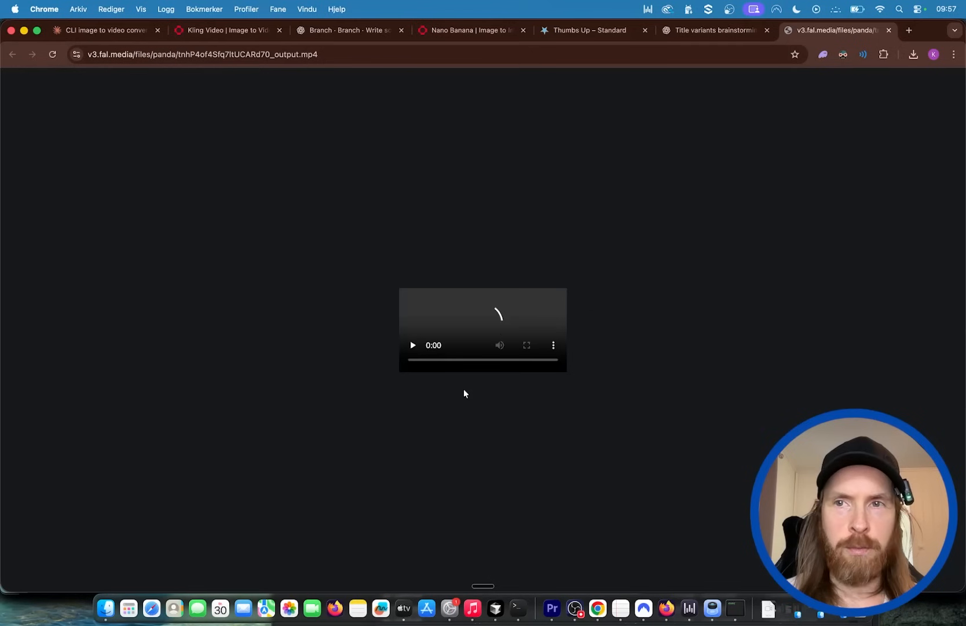
# Play the five-second generated clip in Chrome, then return to KlingVideoGen.
pyautogui.click(413, 345)
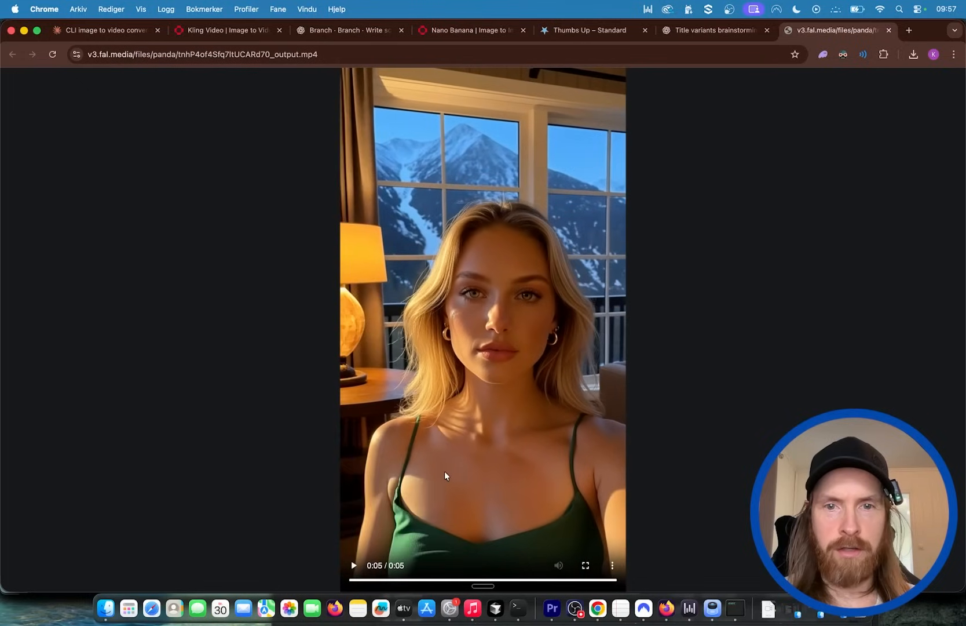
pyautogui.moveTo(735, 617)
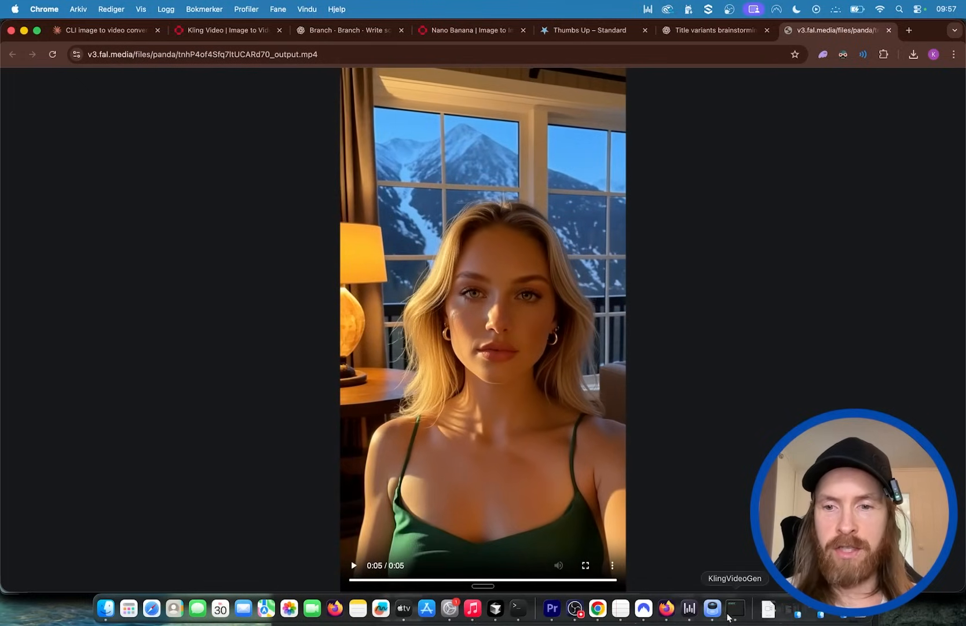
pyautogui.click(734, 609)
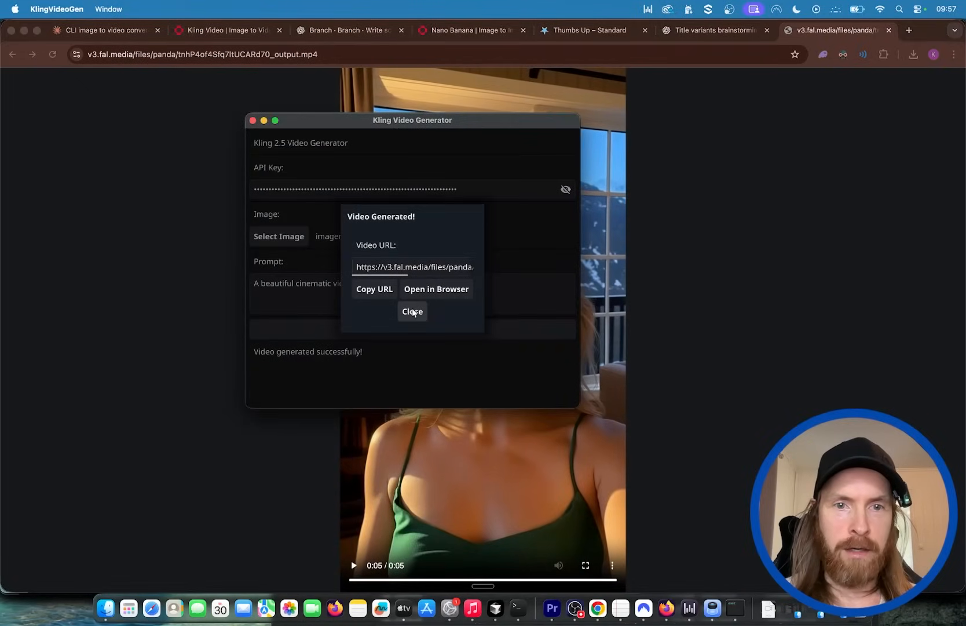
# Close the 'Video Generated!' dialog, leaving the success message on the form.
pyautogui.click(412, 311)
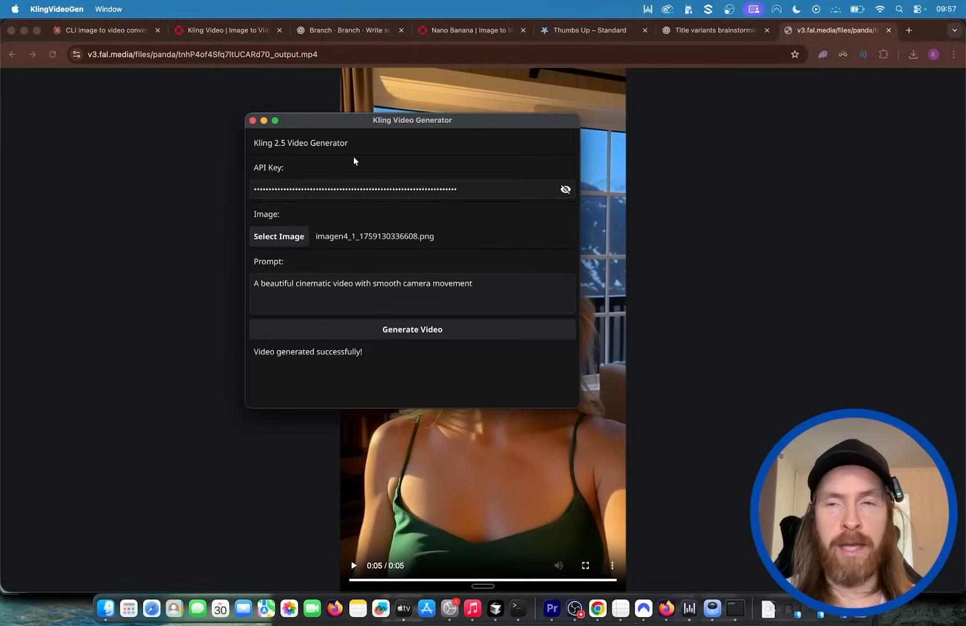
pyautogui.moveTo(416, 213)
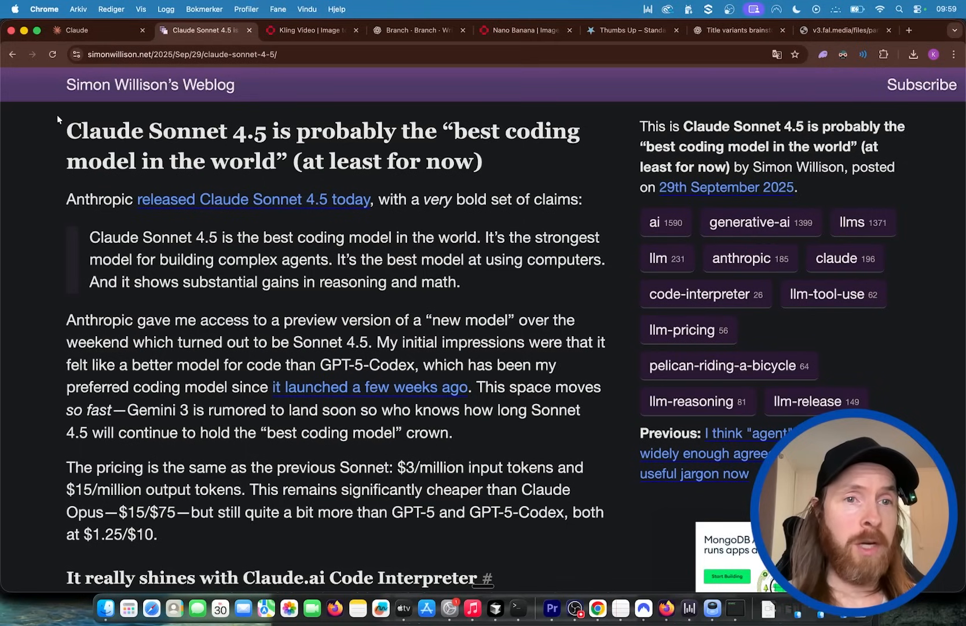
pyautogui.moveTo(174, 96)
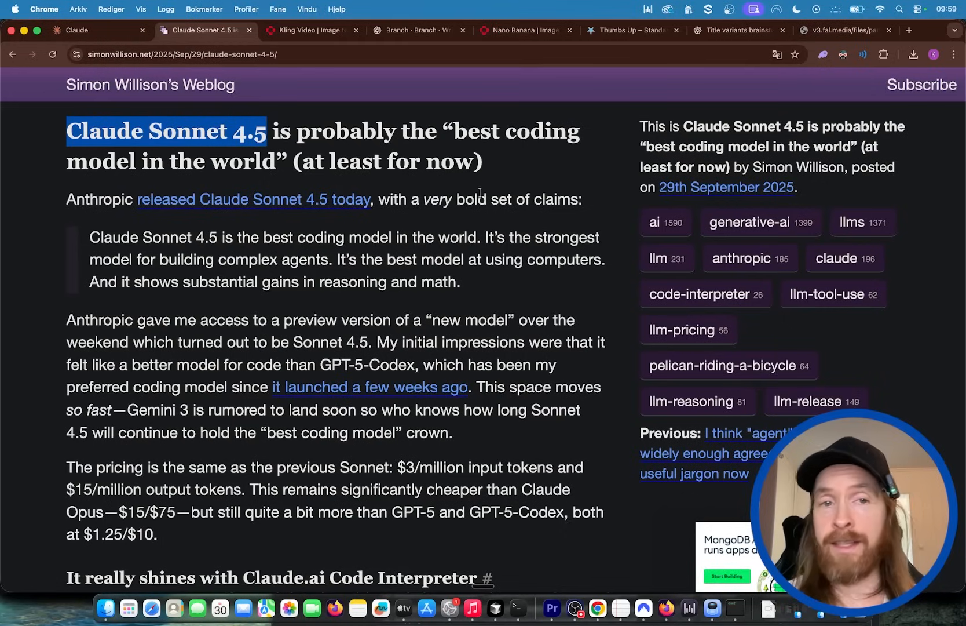
# Scroll the blog post to the pelican image and keep Sonnet 4.5 as the Claude model.
pyautogui.scroll(-3)
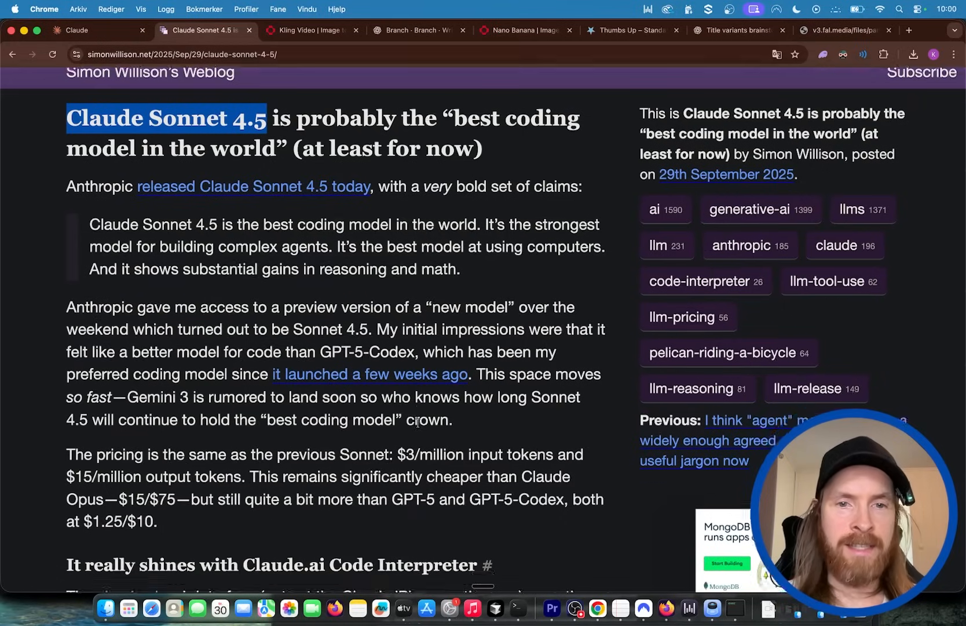
pyautogui.scroll(-3)
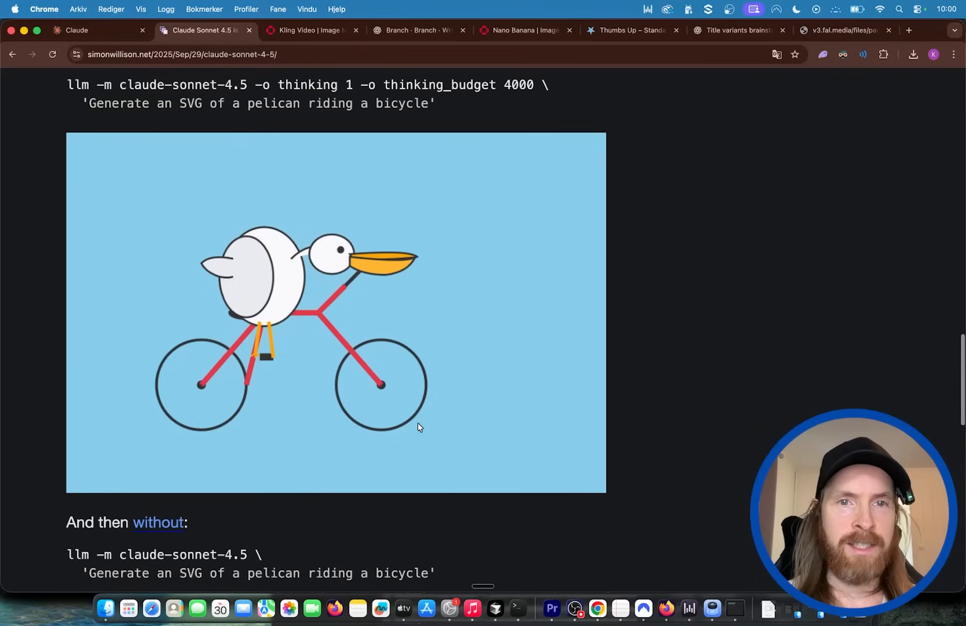
pyautogui.scroll(-3)
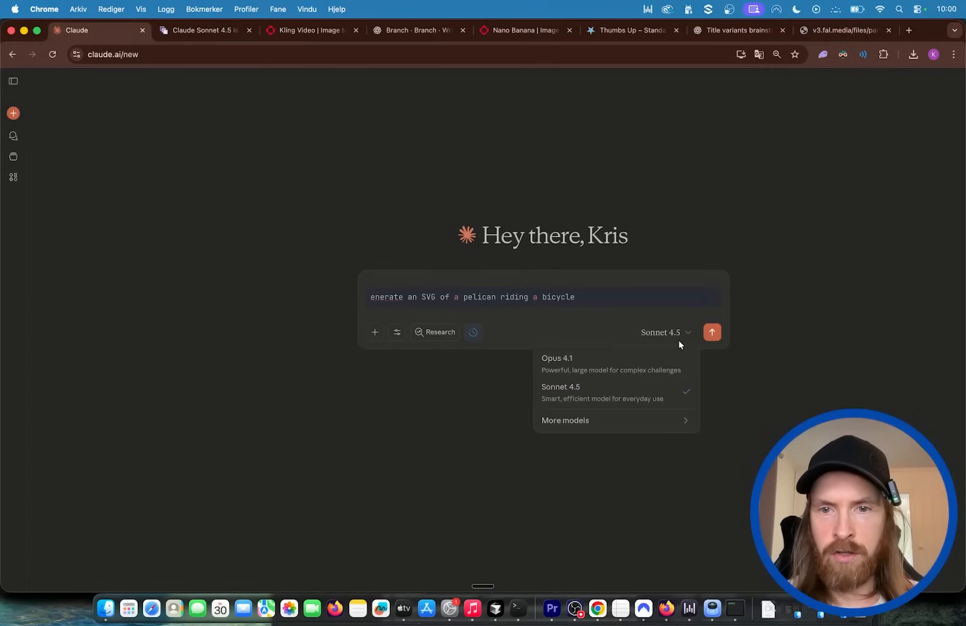
pyautogui.click(713, 332)
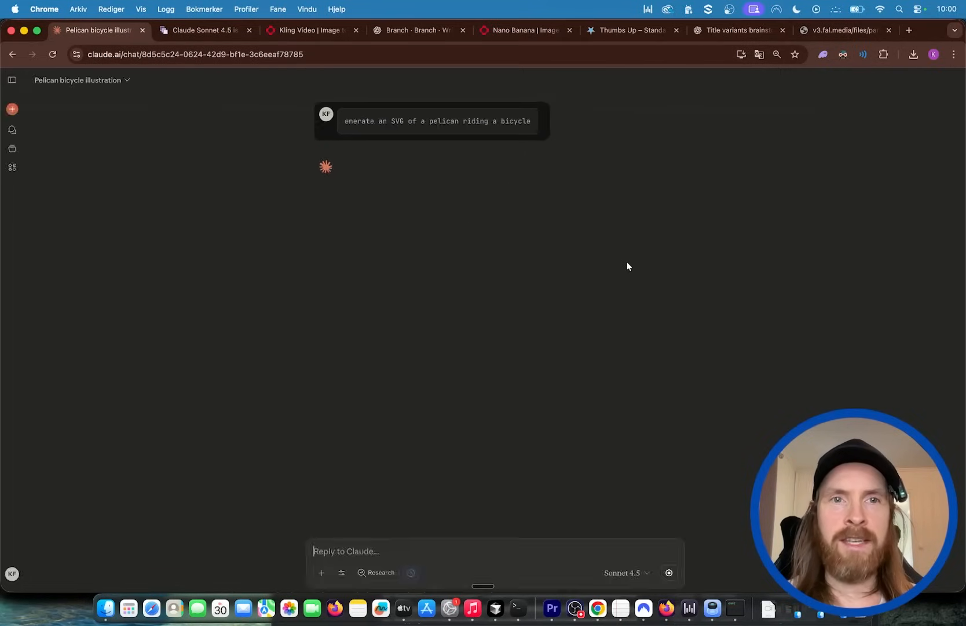
# Scroll the pelican benchmark post, then open the 'Pelican bicycle illustration' chat tab.
pyautogui.click(206, 30)
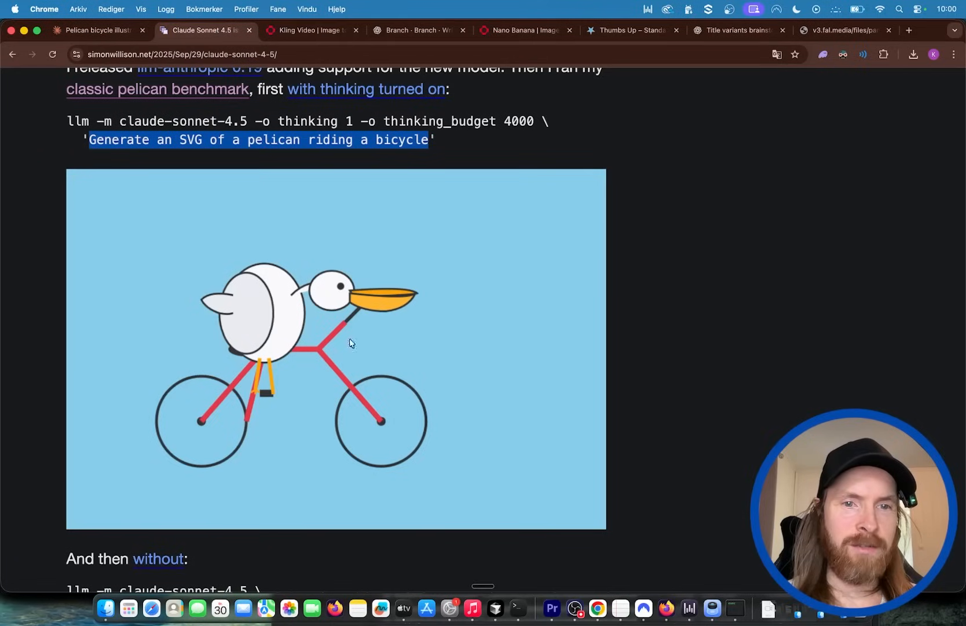
pyautogui.moveTo(319, 327)
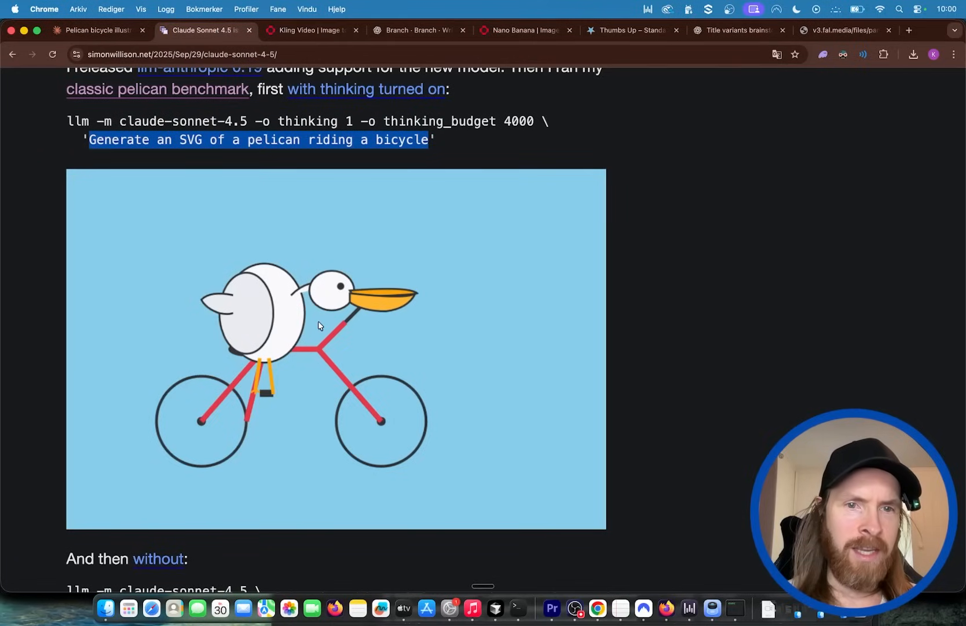
pyautogui.scroll(-3)
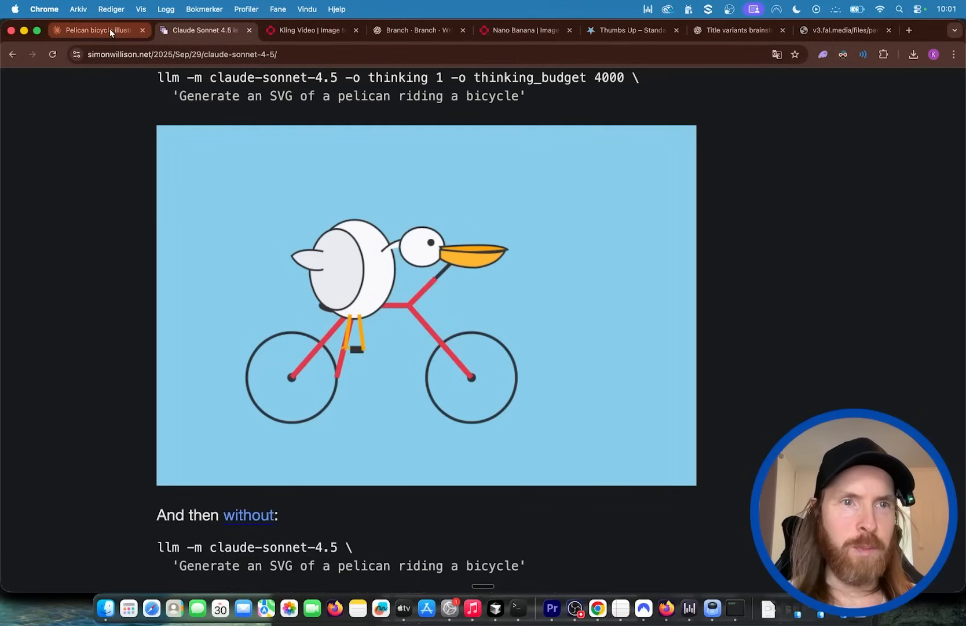
pyautogui.click(95, 30)
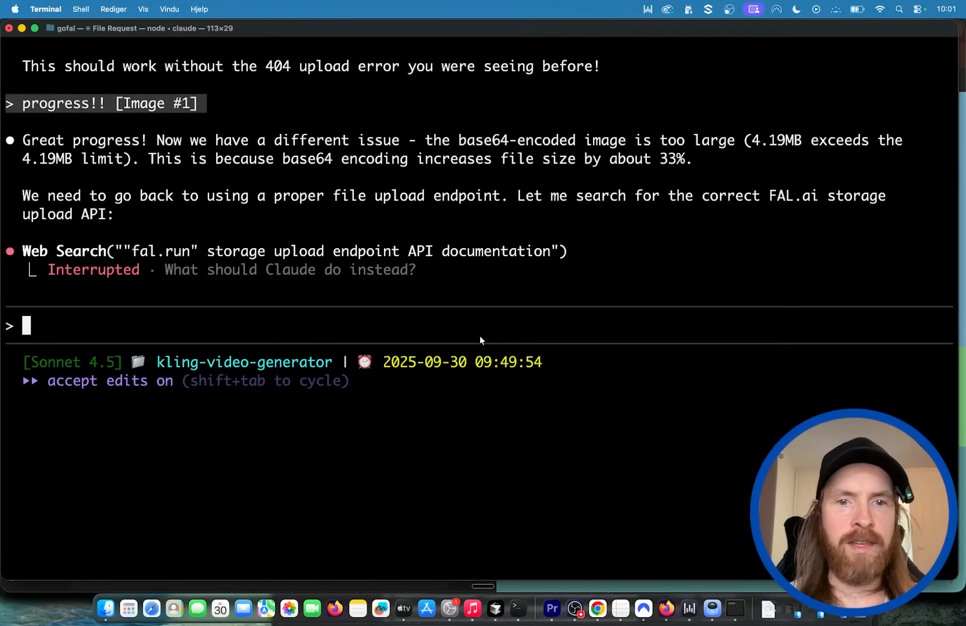
pyautogui.moveTo(342, 322)
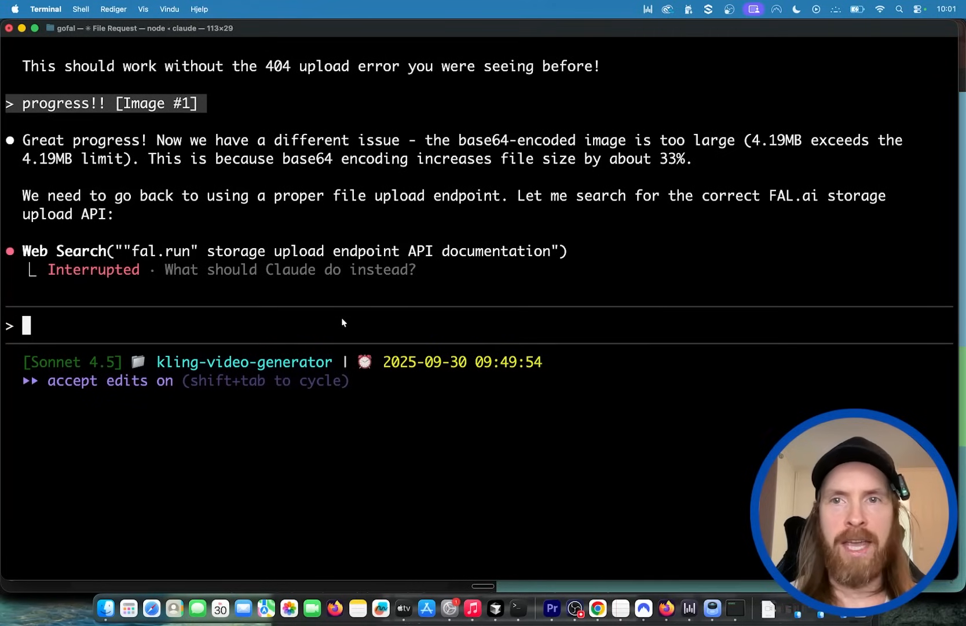
pyautogui.moveTo(576, 613)
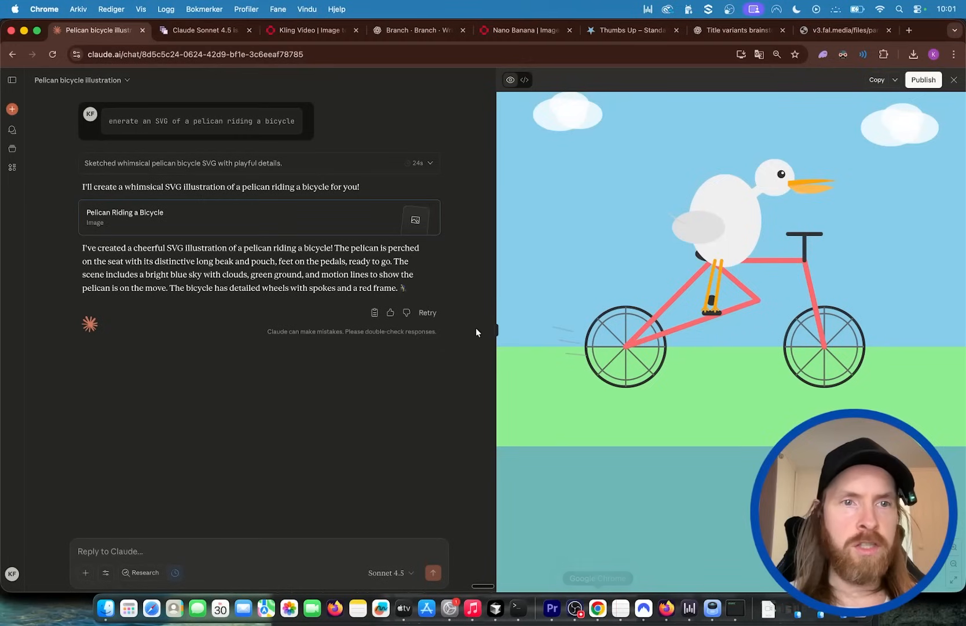
pyautogui.moveTo(430, 308)
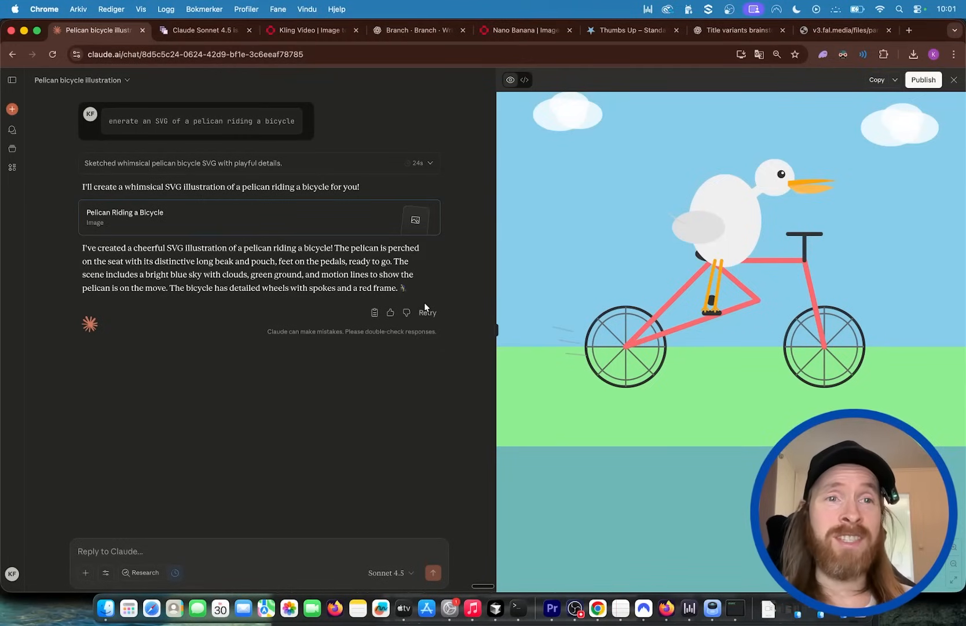
pyautogui.moveTo(496, 610)
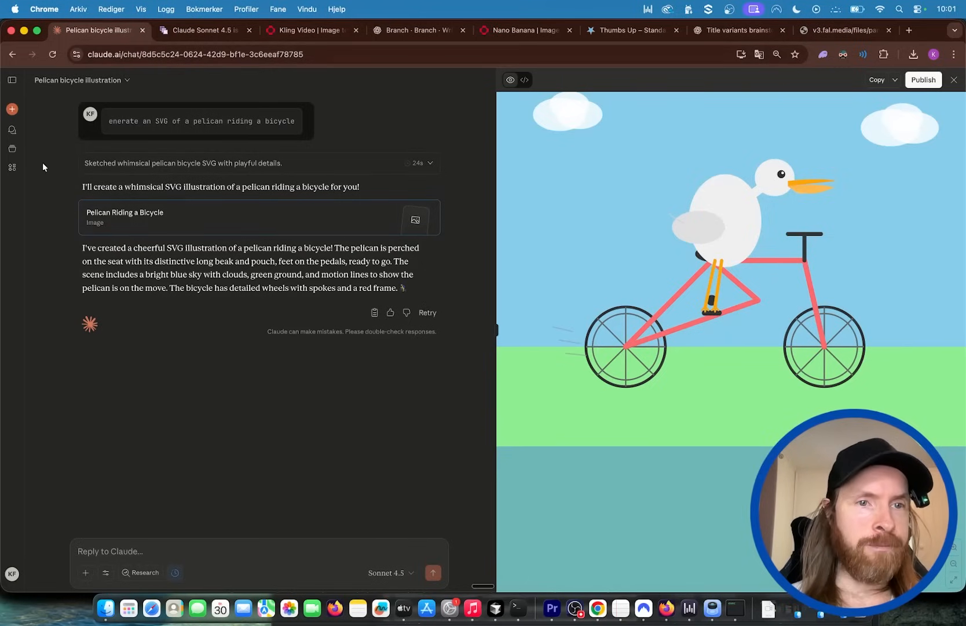
pyautogui.moveTo(507, 615)
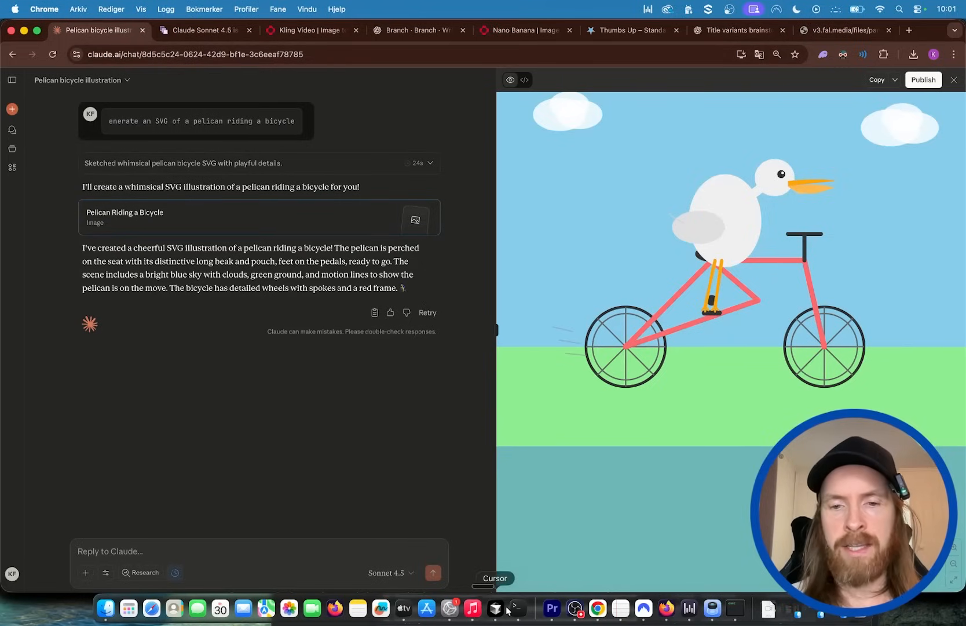
# Browse main.go and the kling25.md API notes in Cursor, then return to Chrome.
pyautogui.click(494, 611)
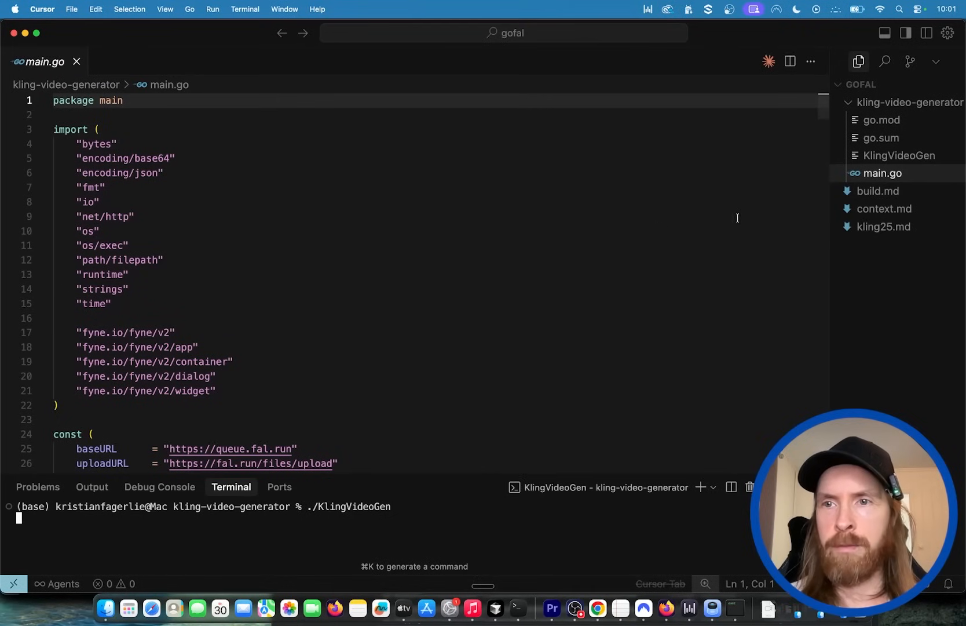
pyautogui.scroll(-3)
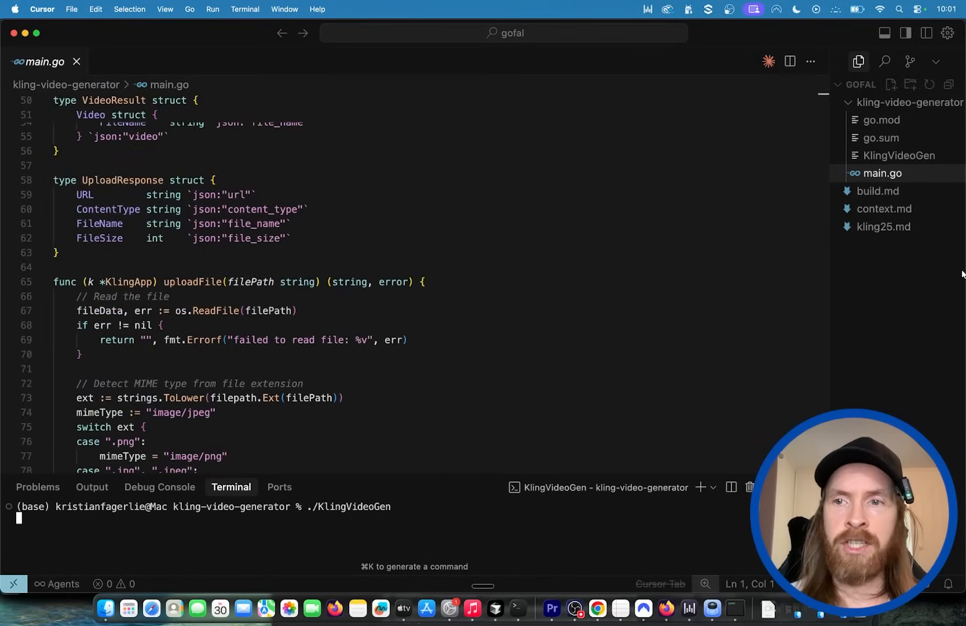
pyautogui.click(883, 227)
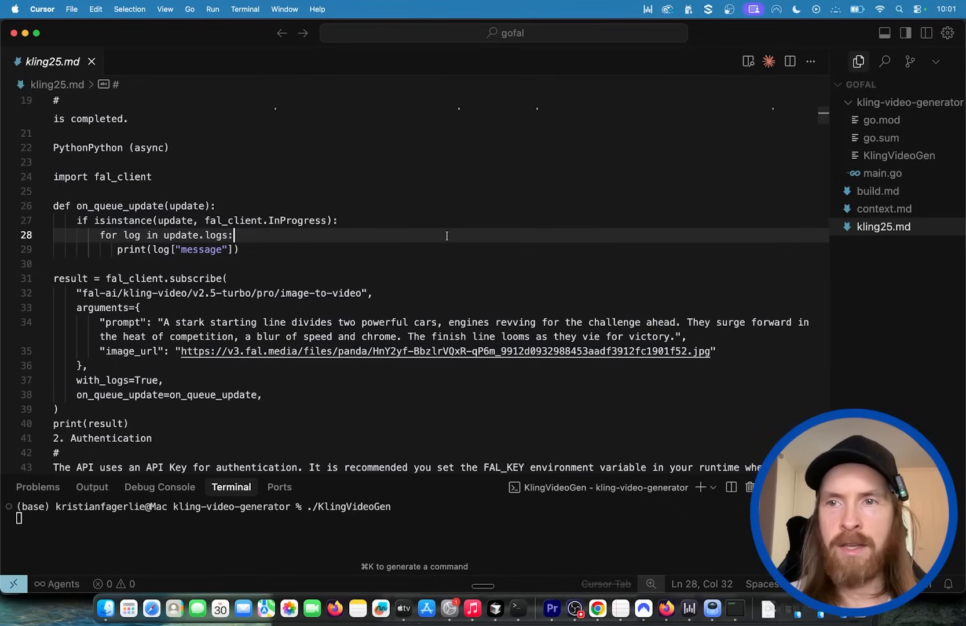
pyautogui.click(882, 173)
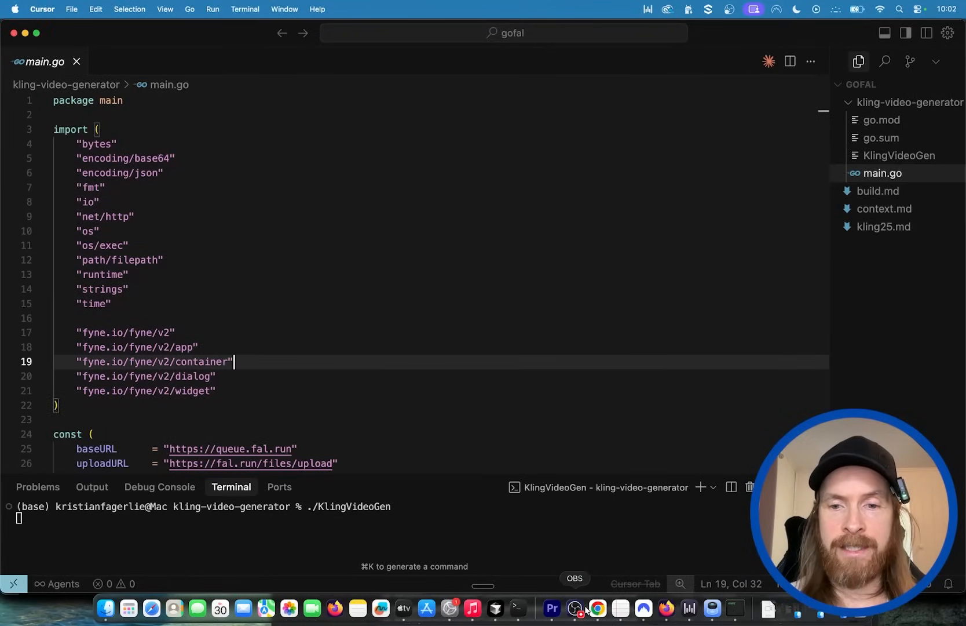
pyautogui.click(597, 610)
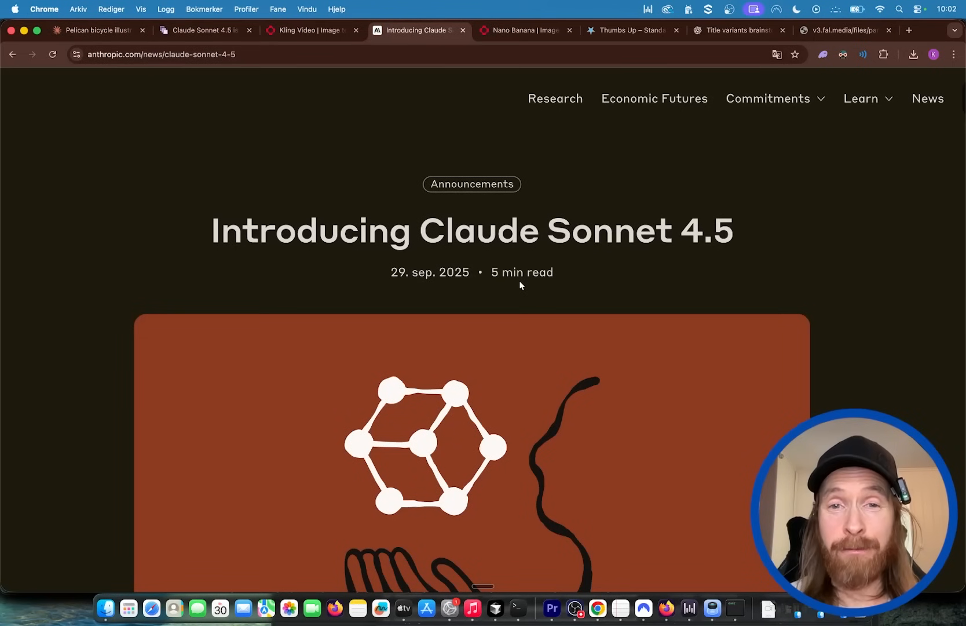
pyautogui.scroll(-3)
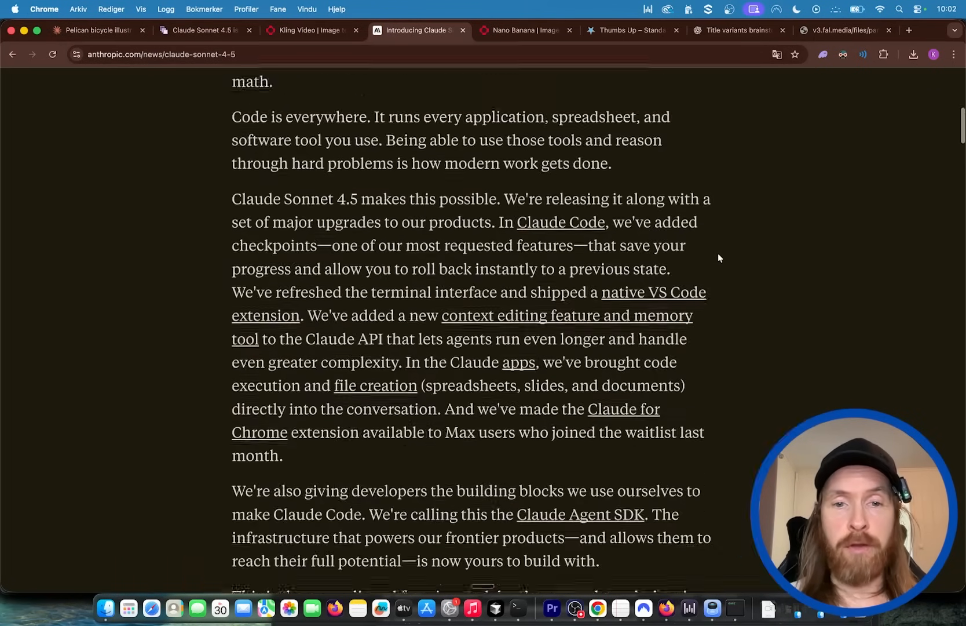
pyautogui.scroll(3)
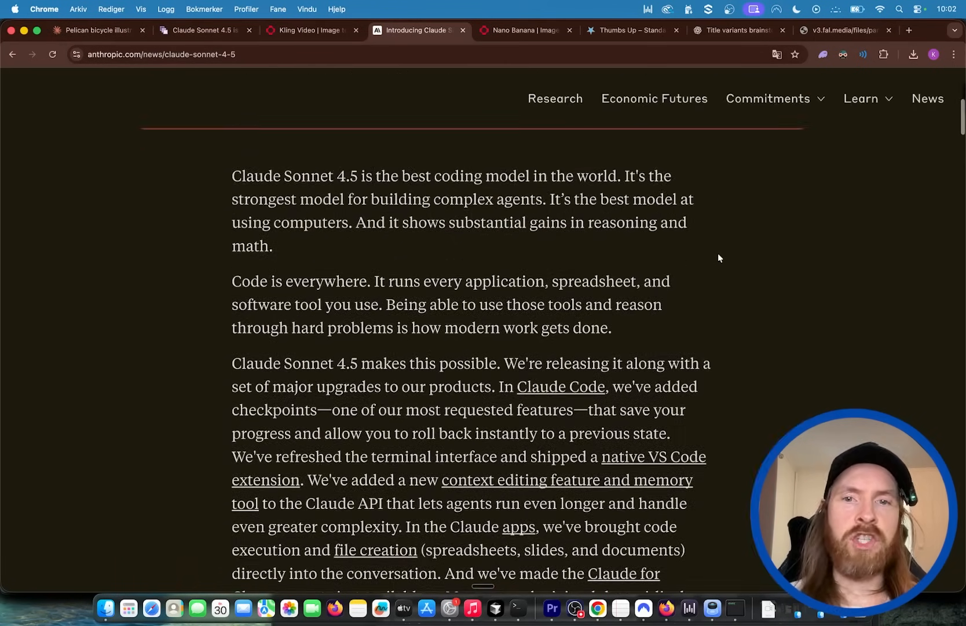
pyautogui.scroll(-3)
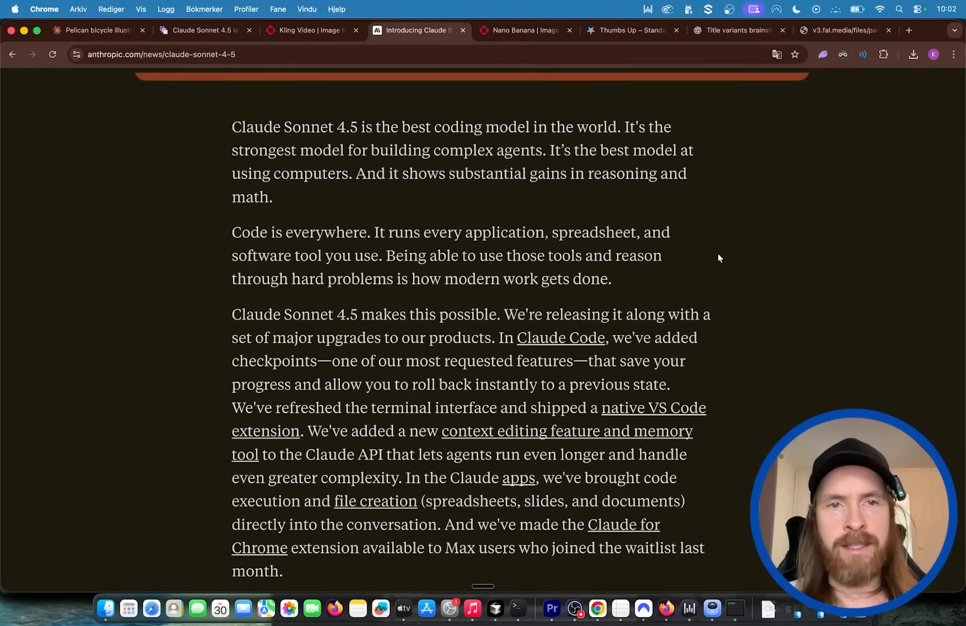
pyautogui.scroll(-3)
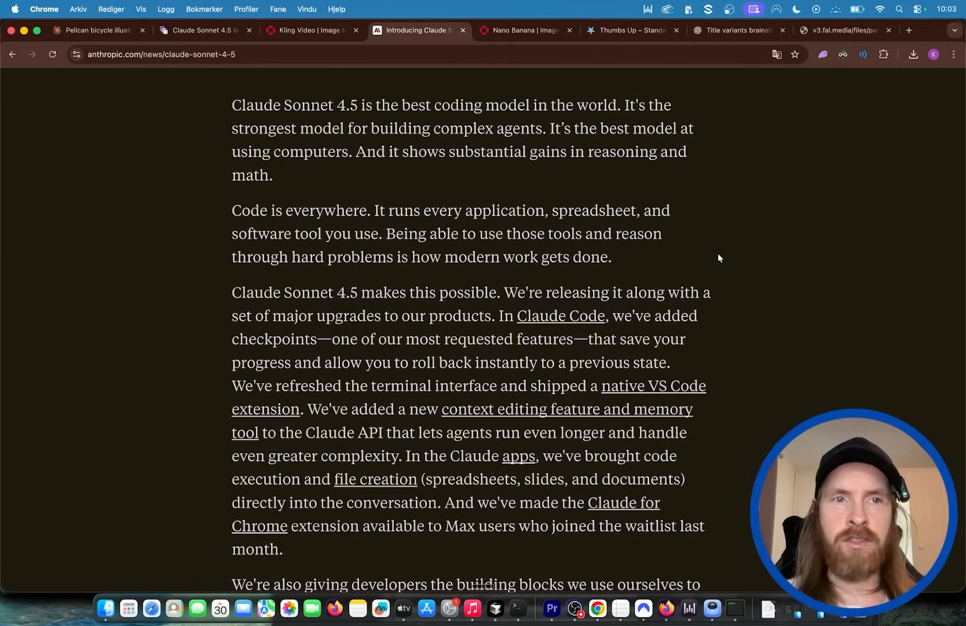
pyautogui.moveTo(572, 230)
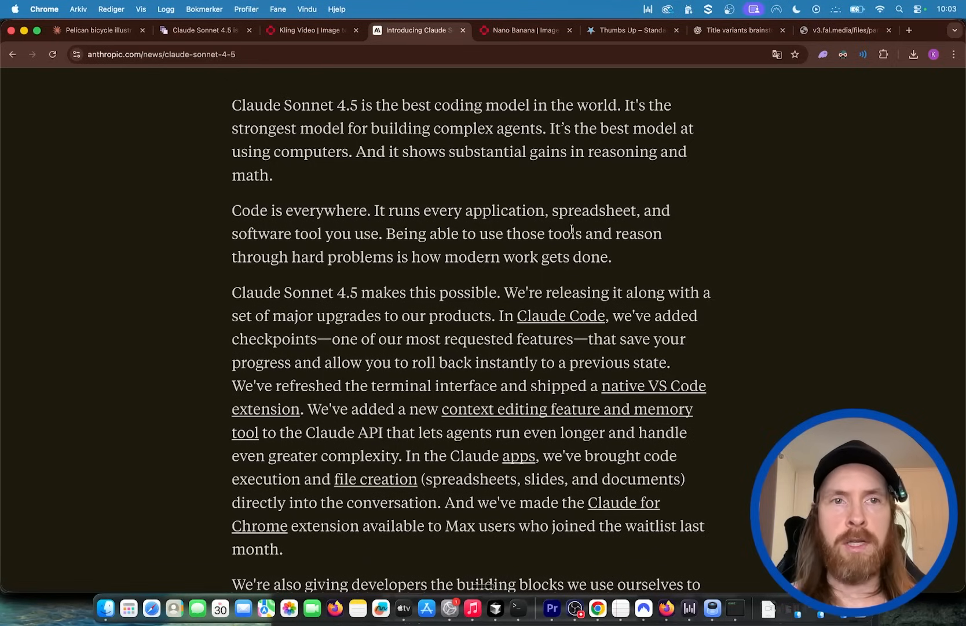
pyautogui.moveTo(518, 611)
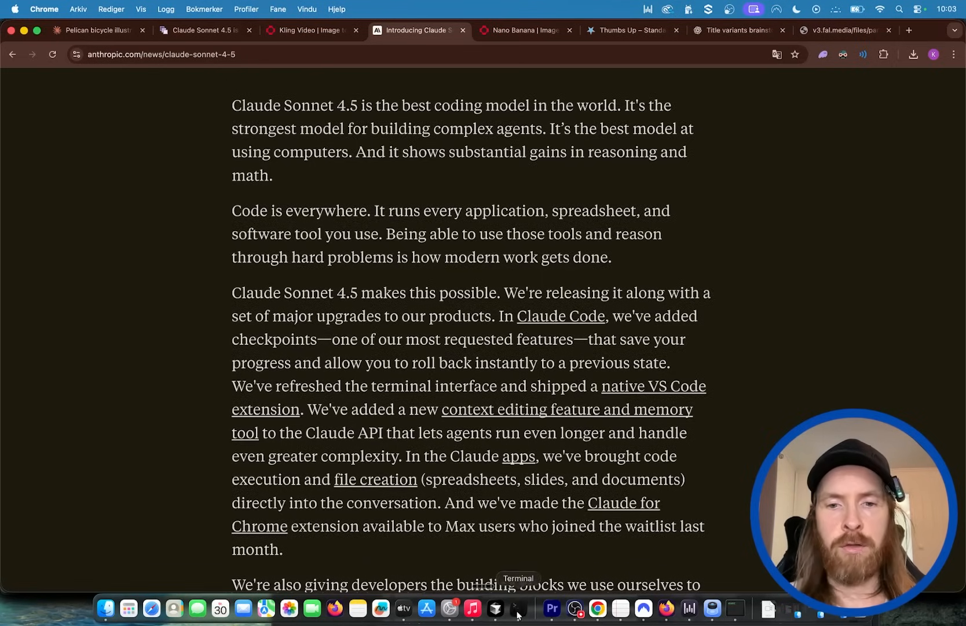
pyautogui.click(494, 611)
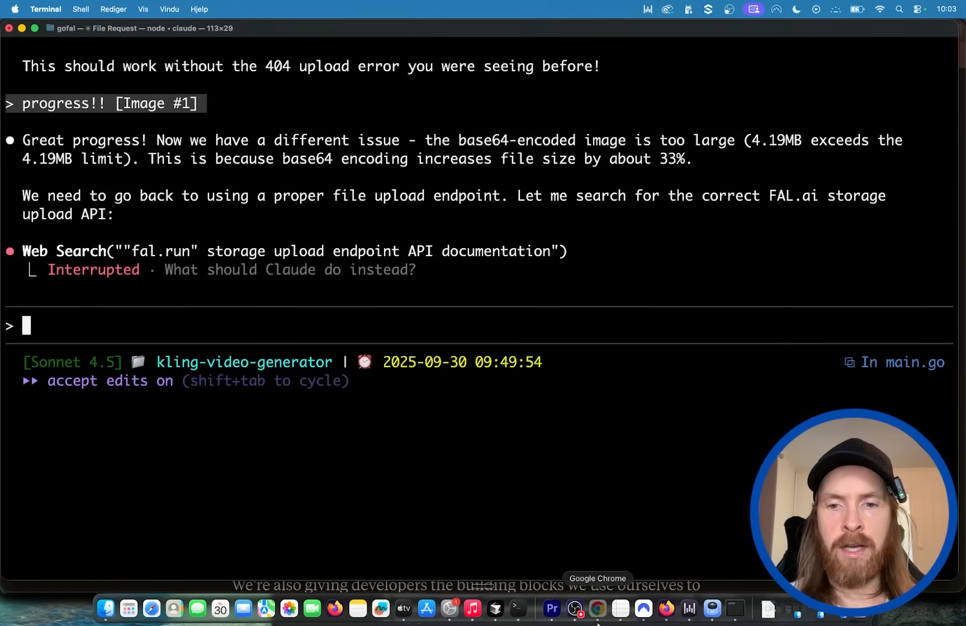
pyautogui.click(597, 610)
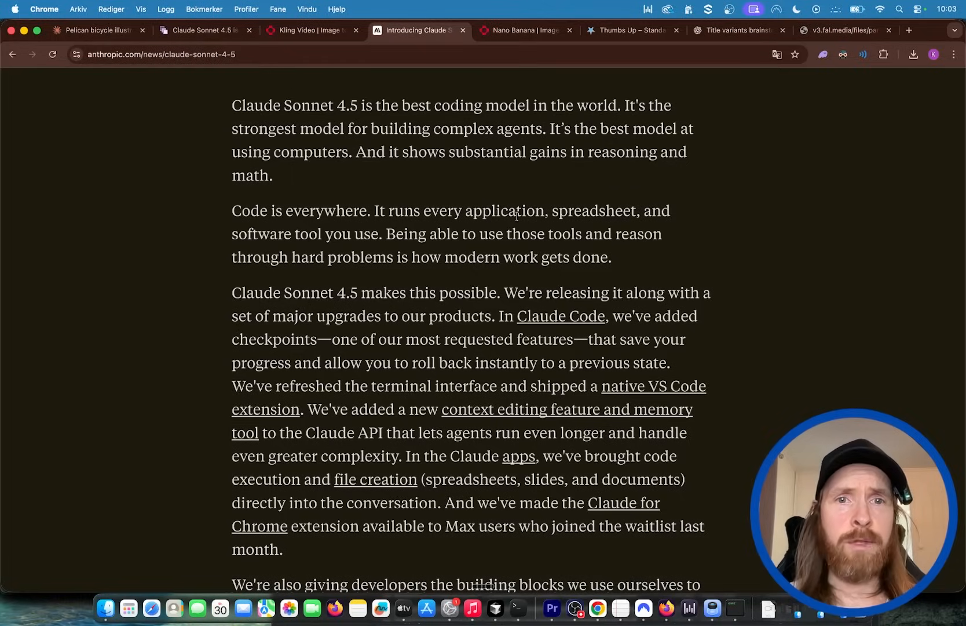
pyautogui.scroll(3)
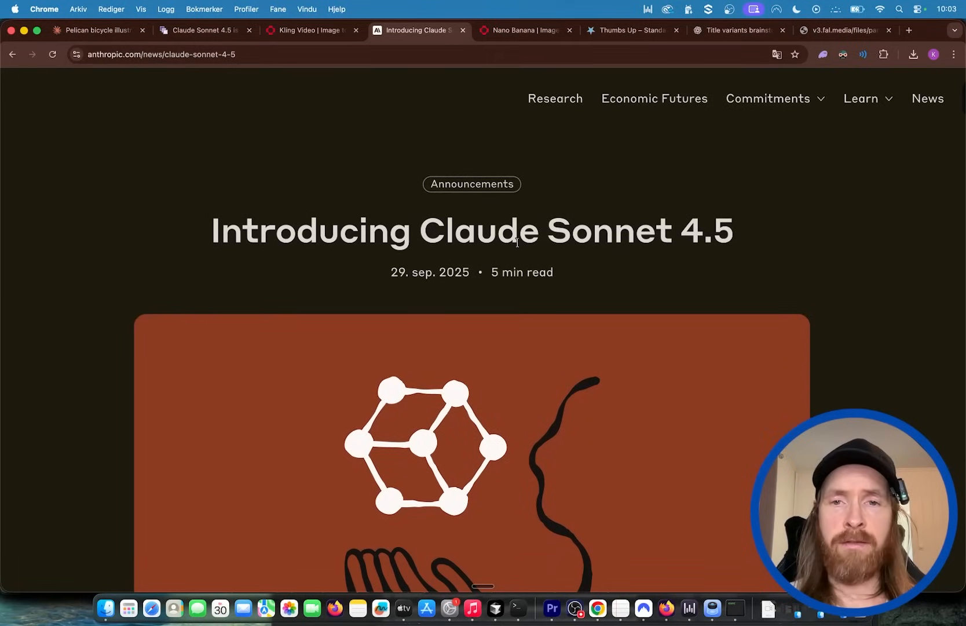